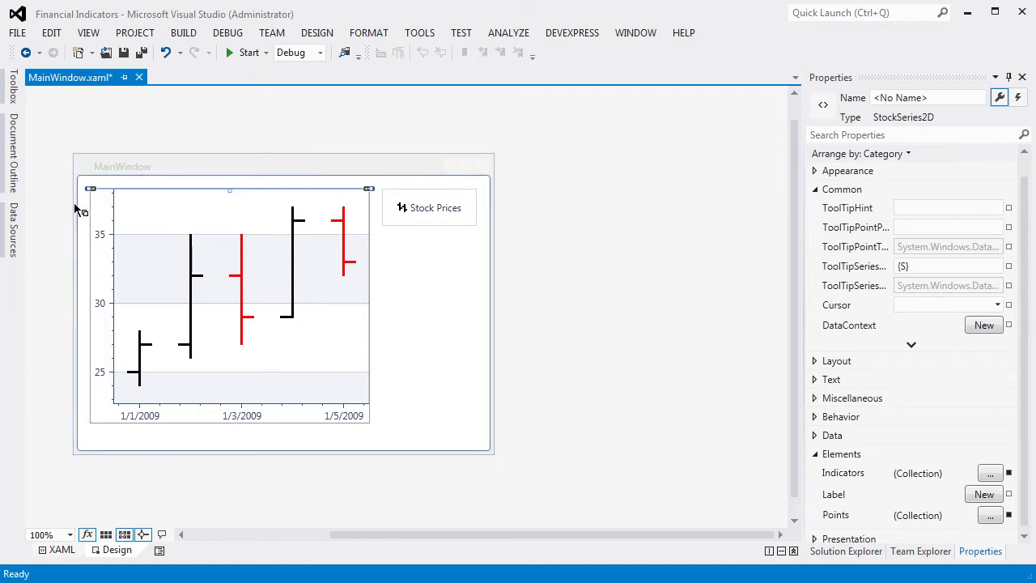
mouse_move(499, 482)
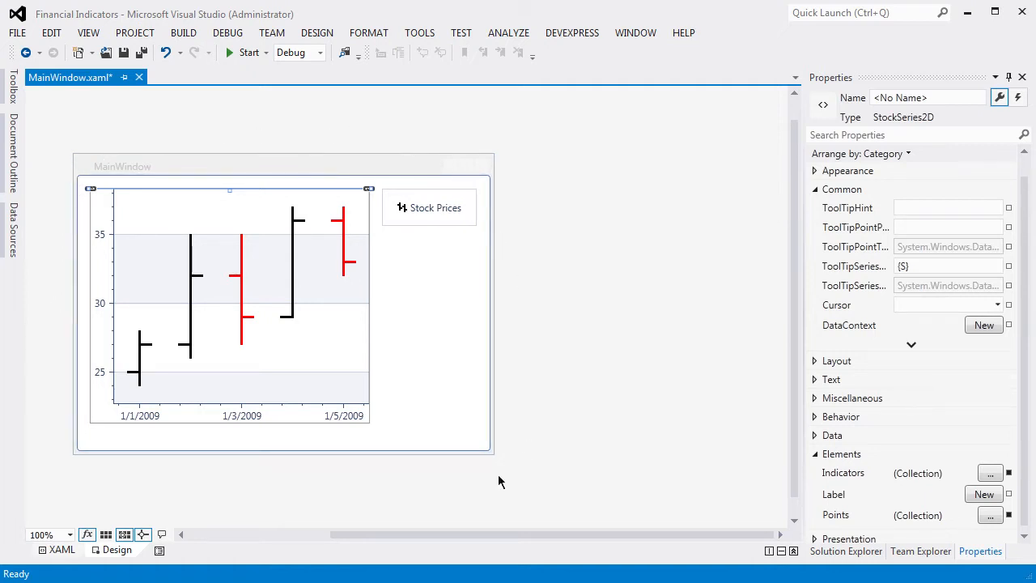
Review the chart's XAML markup and return to the visual design layout
left_click(61, 551)
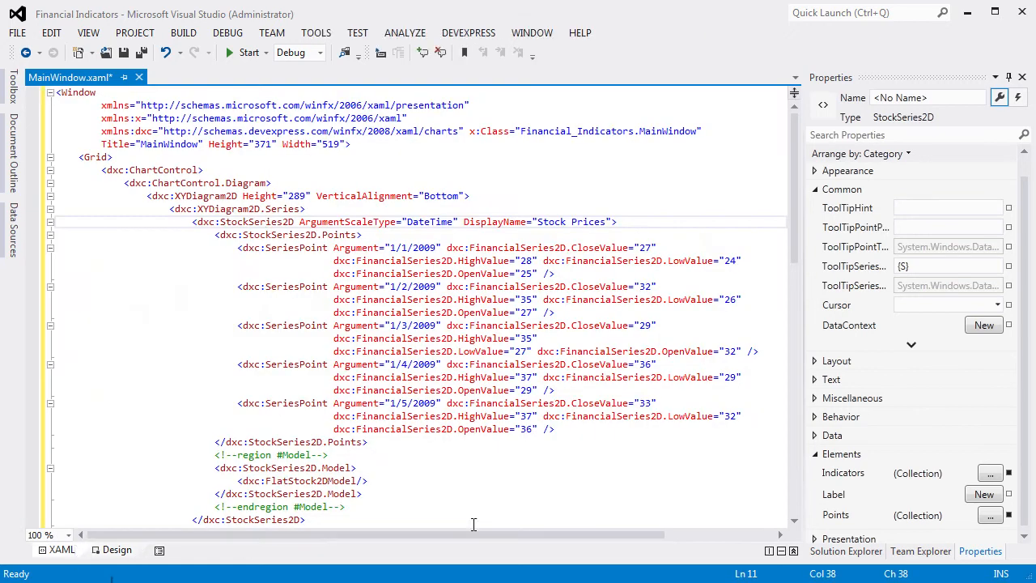
scroll("down", 3)
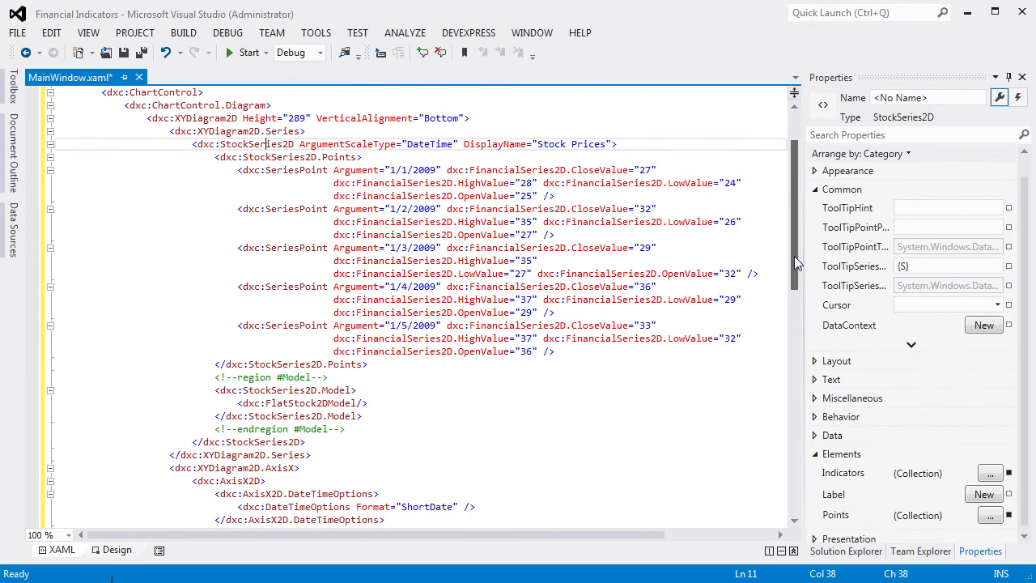
scroll("down", 3)
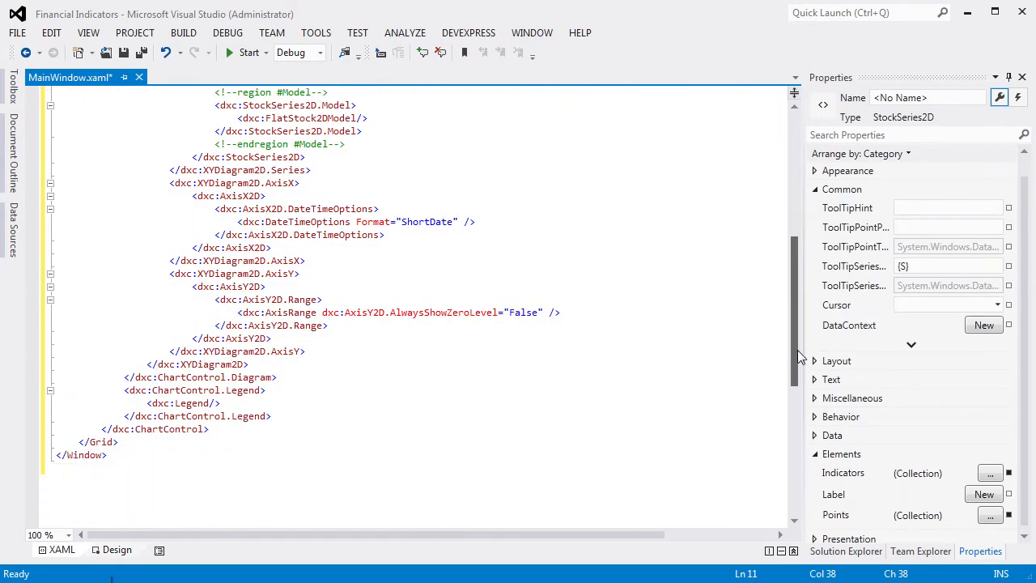
scroll("up", 3)
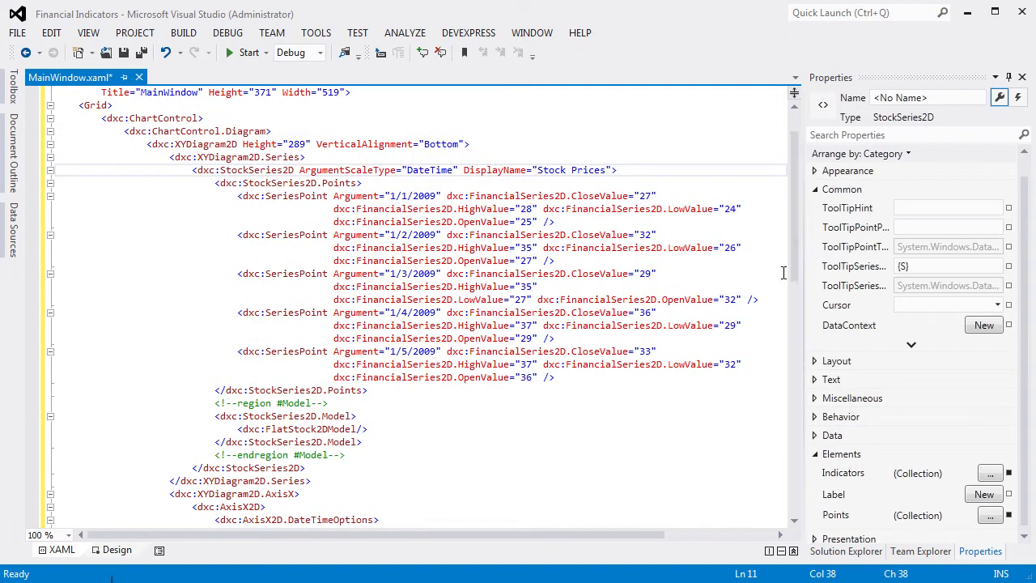
left_click(116, 551)
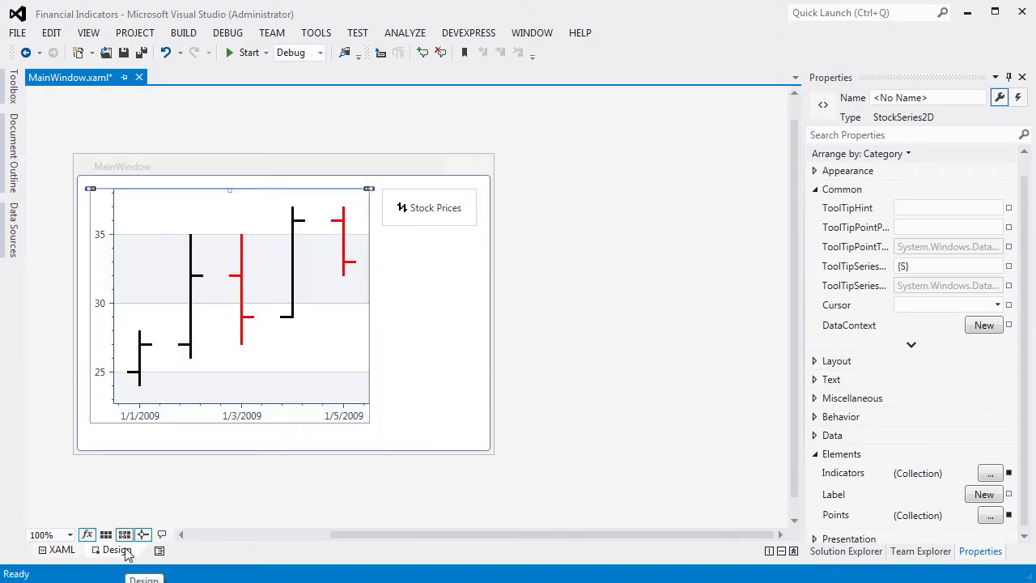
left_click(117, 551)
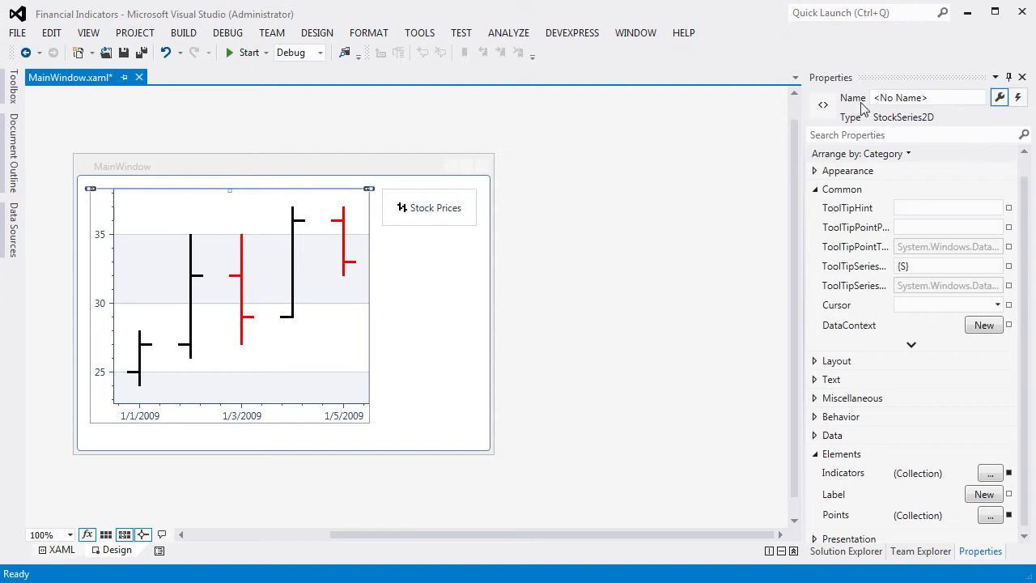
mouse_move(753, 372)
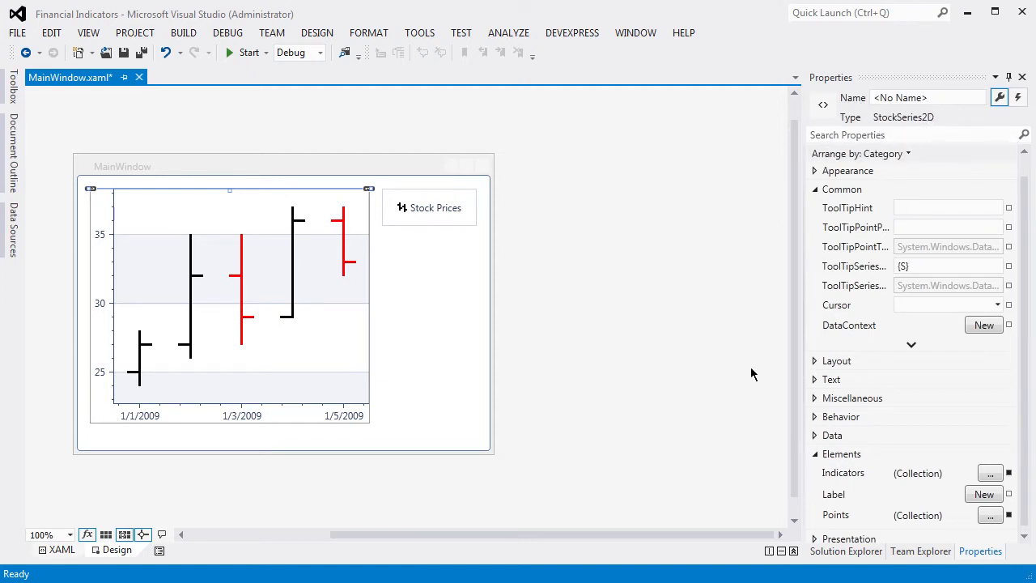
mouse_move(942, 457)
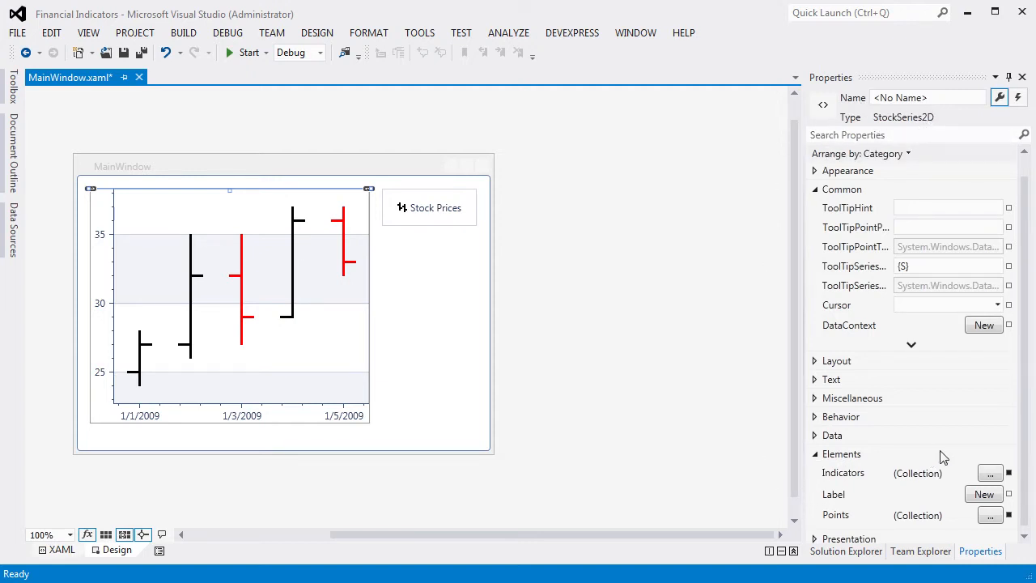
Bring up the stock series' Indicator Collection Editor and its list of indicator types
left_click(990, 473)
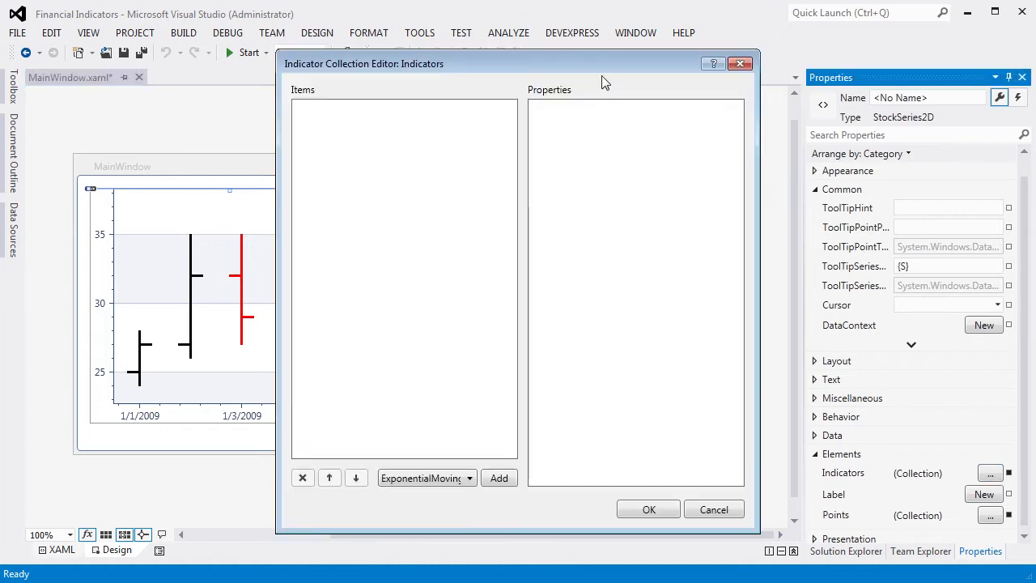
left_click_drag(518, 63, 761, 23)
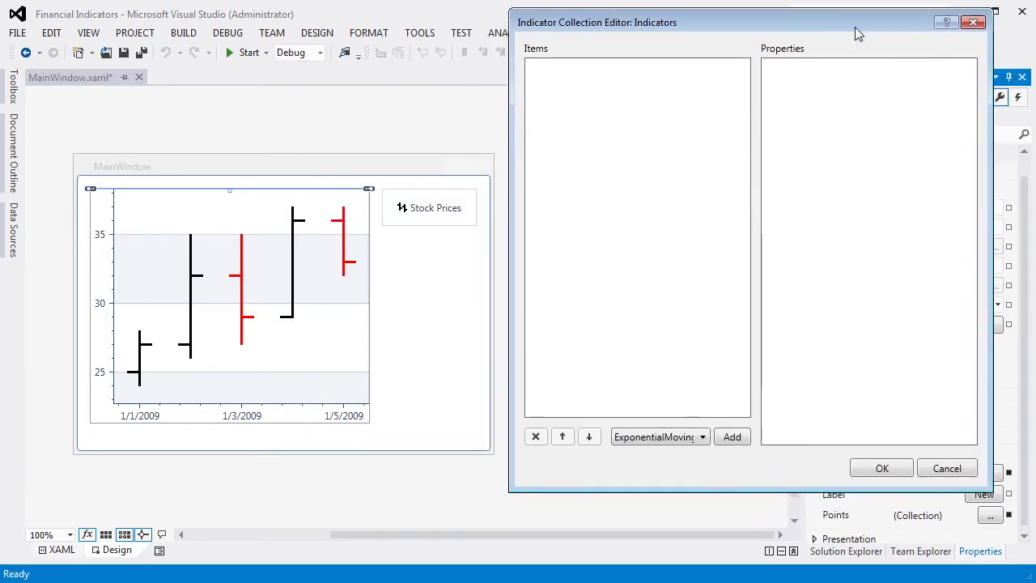
left_click(703, 437)
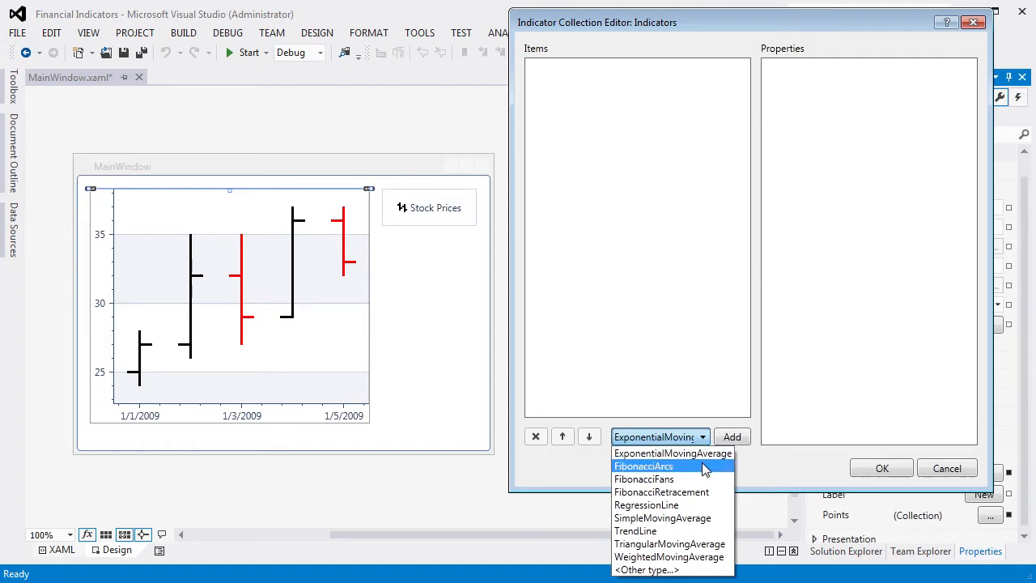
mouse_move(721, 492)
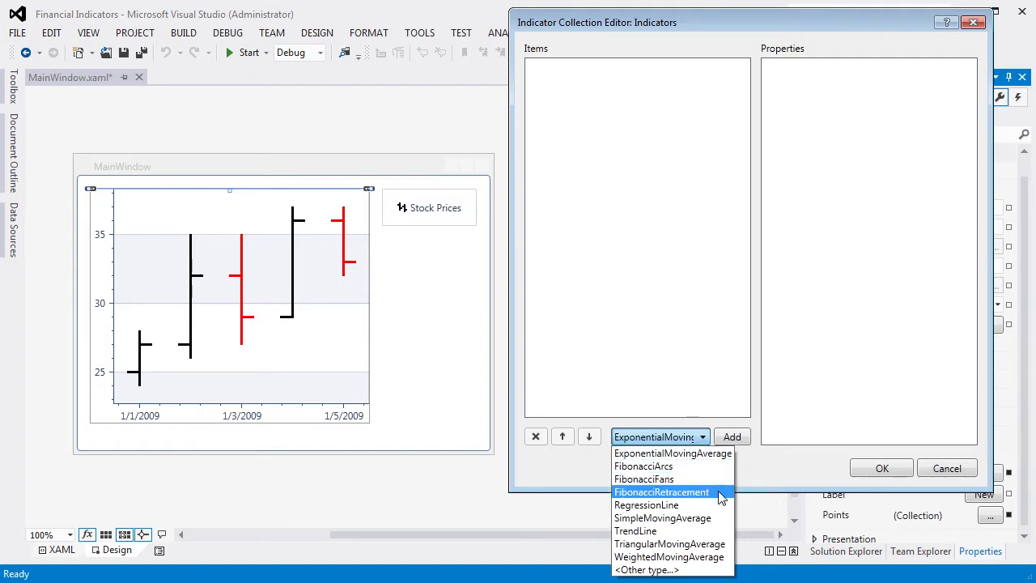
mouse_move(662, 518)
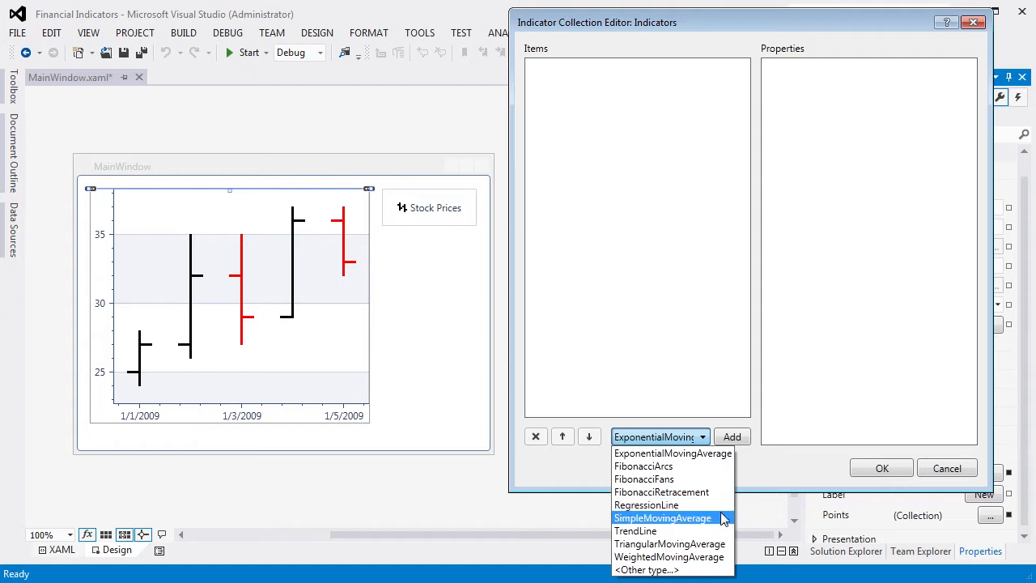
mouse_move(670, 544)
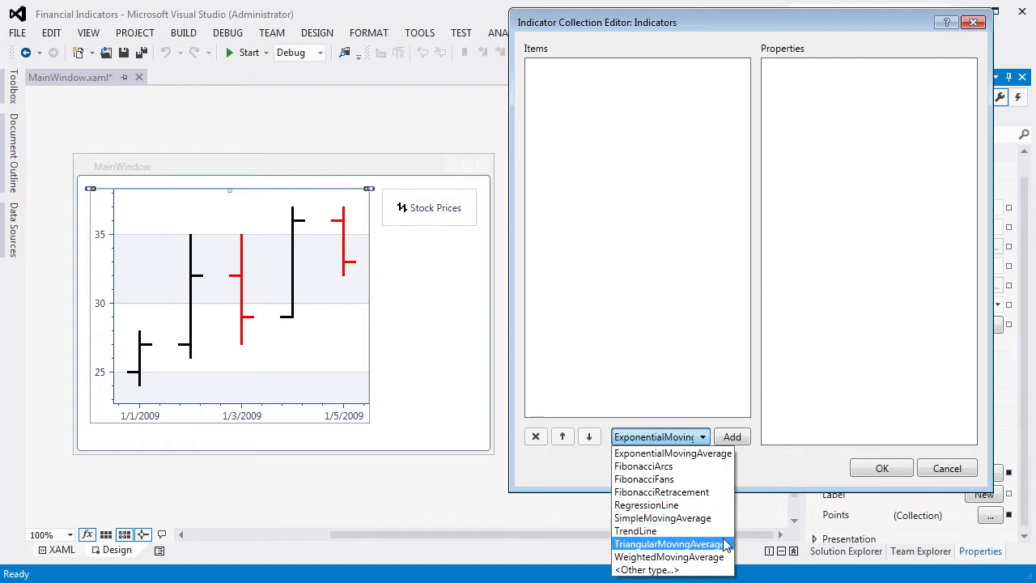
mouse_move(669, 557)
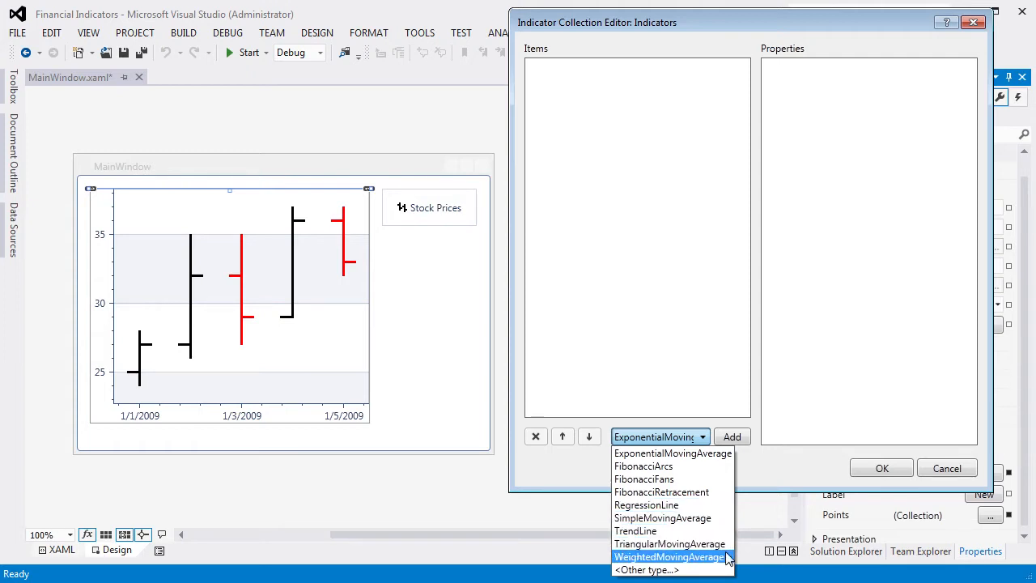
mouse_move(716, 467)
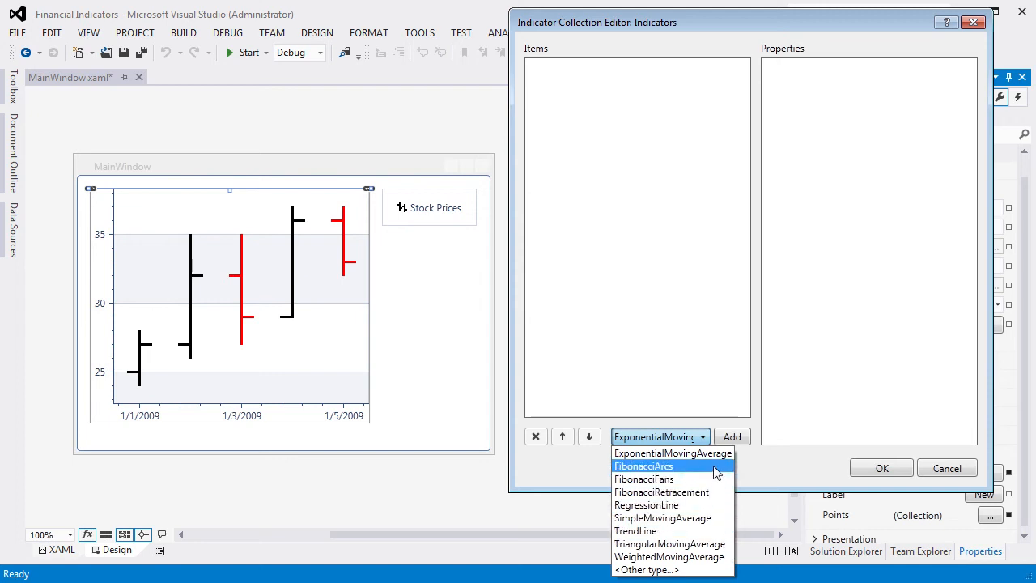
Add a FibonacciArcs indicator with Argument1 1/1/2009 and Argument2 1/5/2009
left_click(732, 437)
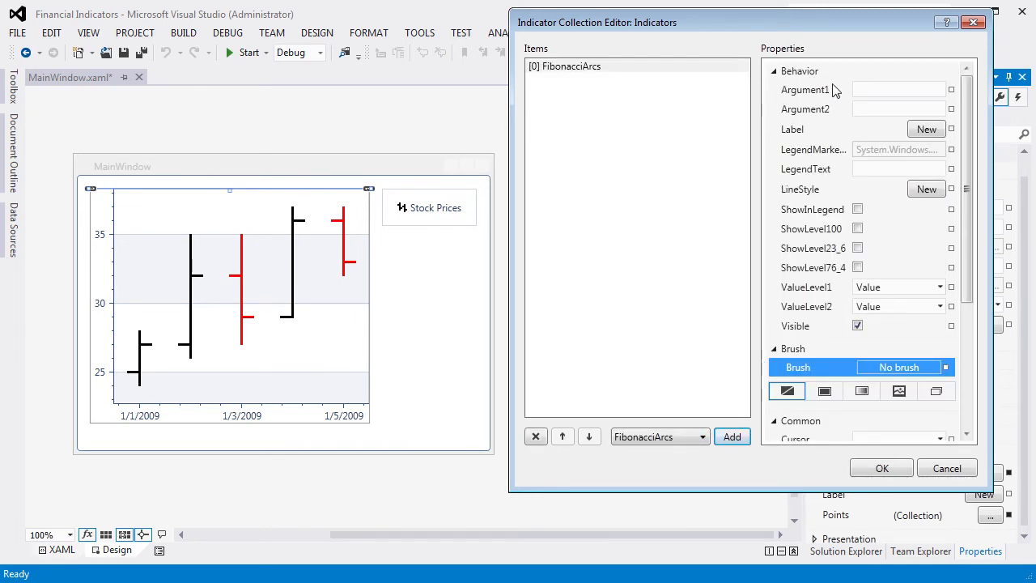
left_click(899, 90)
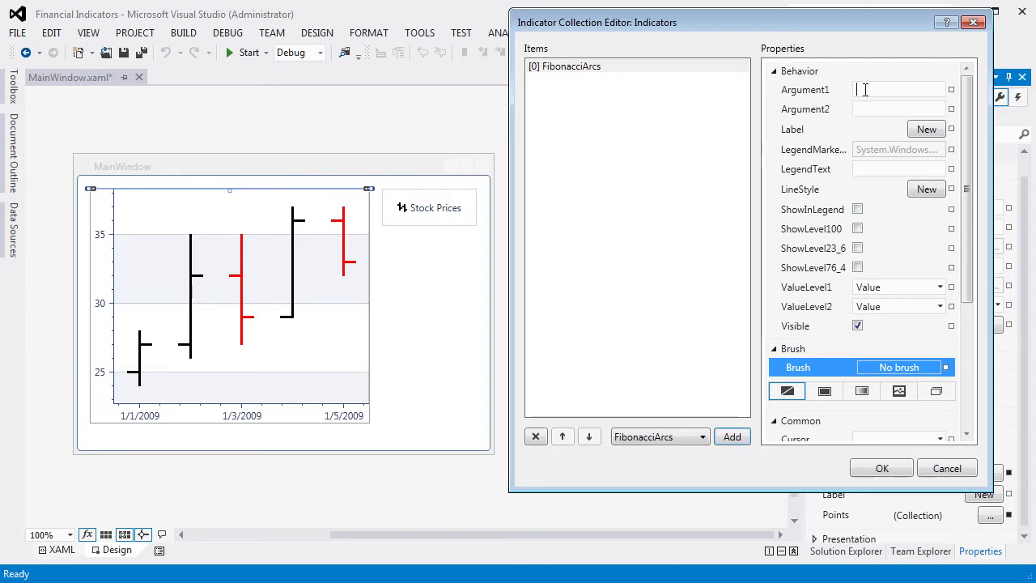
type("1/")
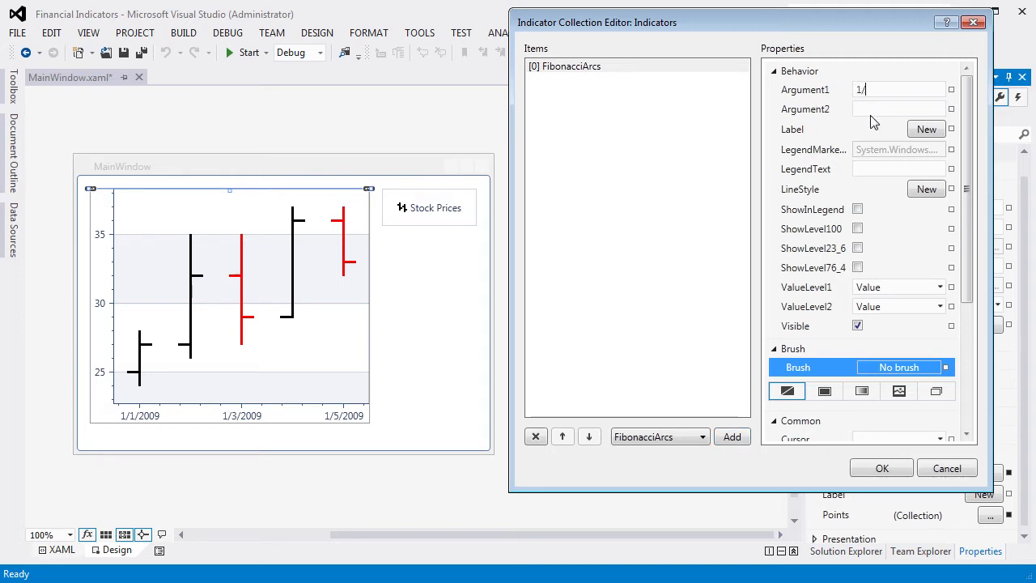
type("1/200")
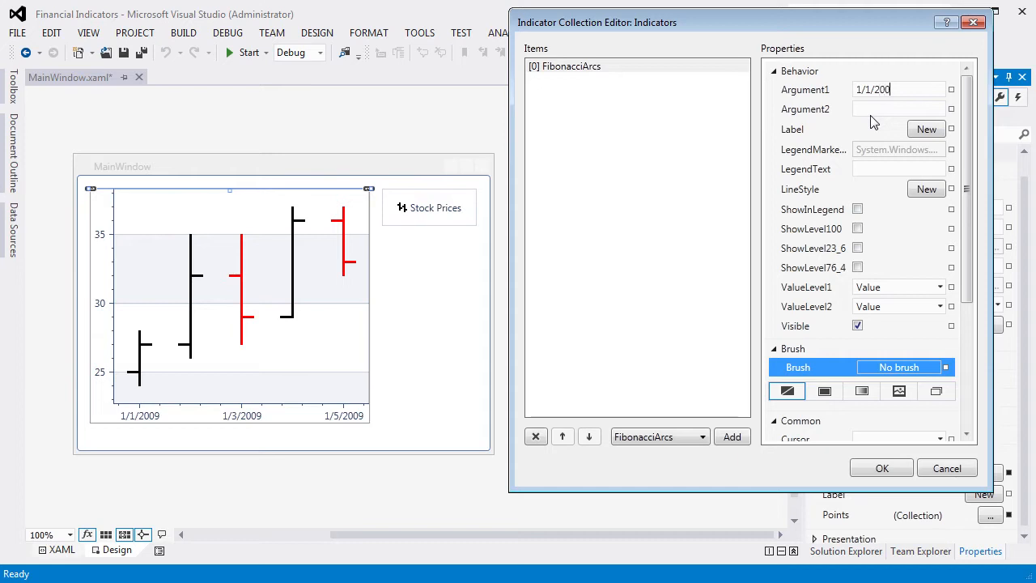
type("9")
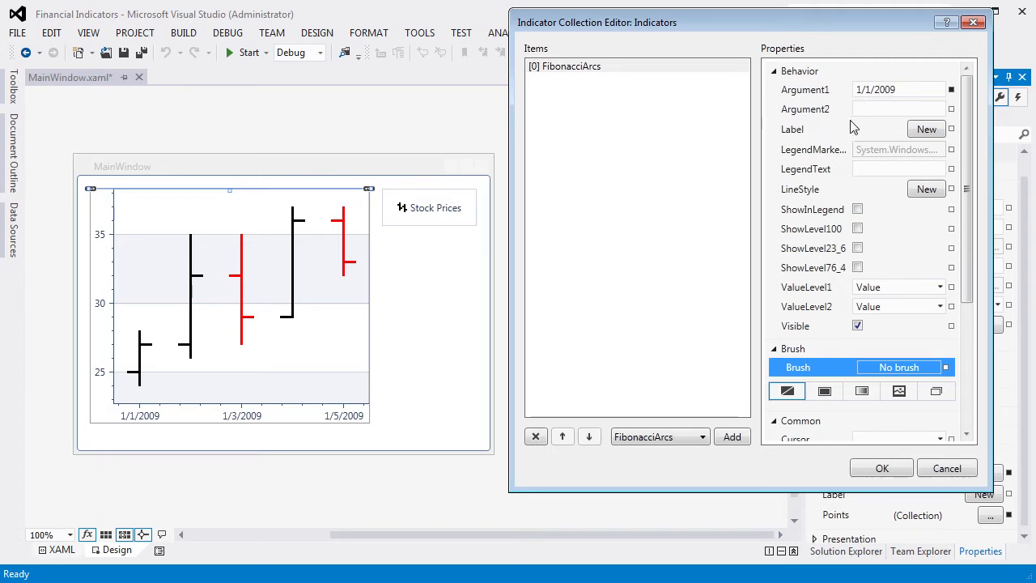
type("1/5/")
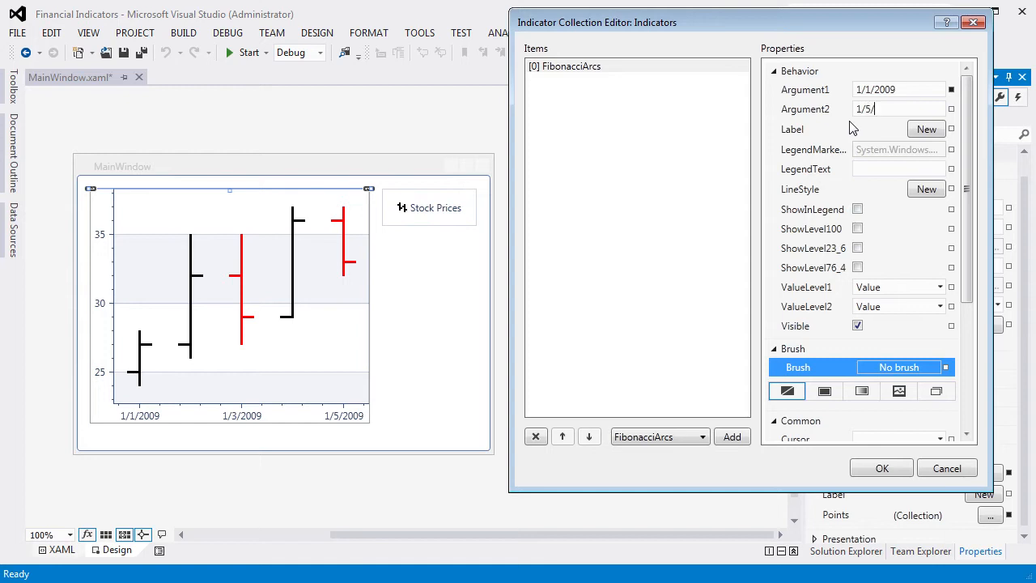
type("2009")
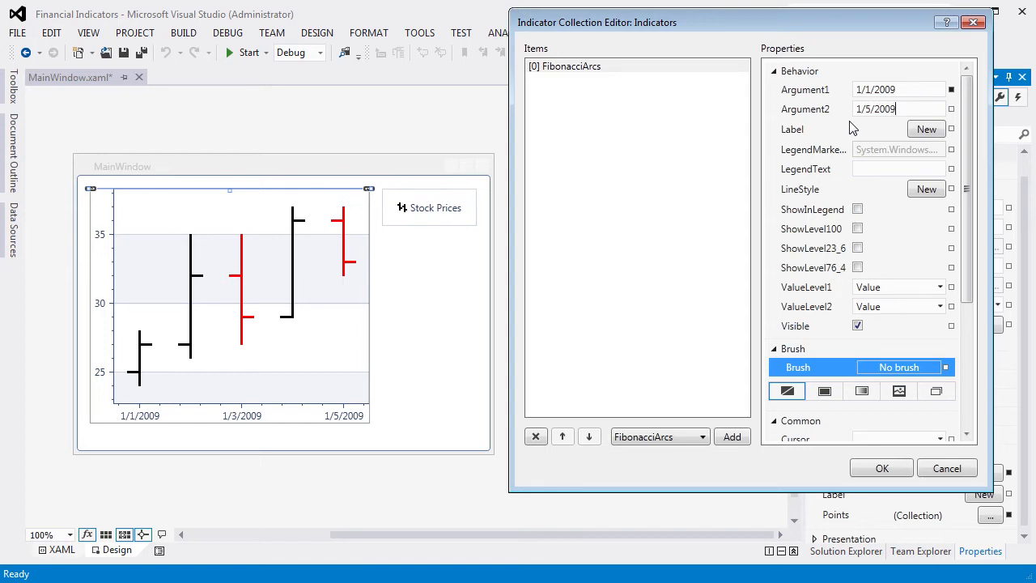
mouse_move(801, 297)
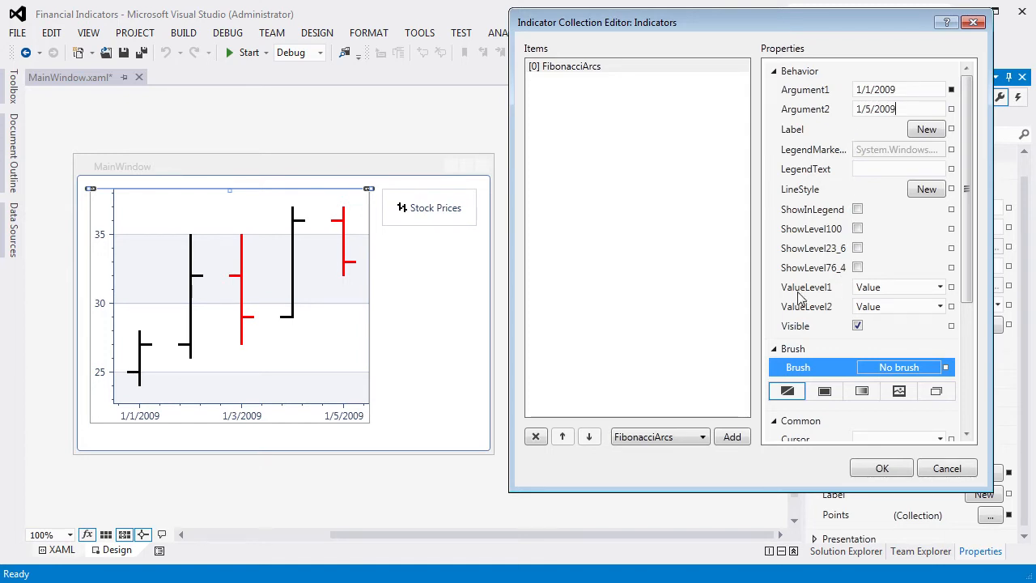
Base the arcs' ValueLevel1 on Low and ValueLevel2 on High
left_click(942, 287)
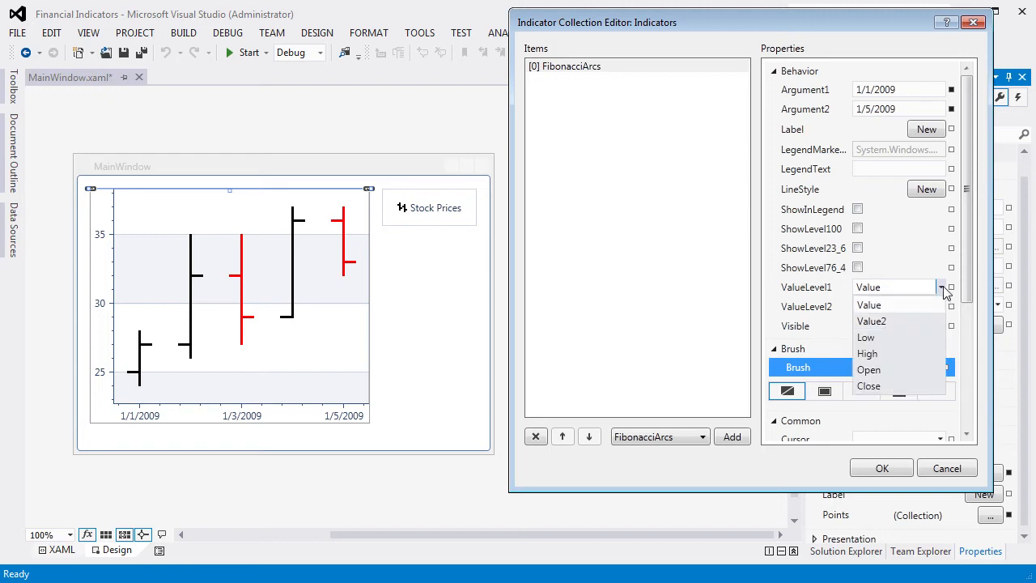
left_click(864, 336)
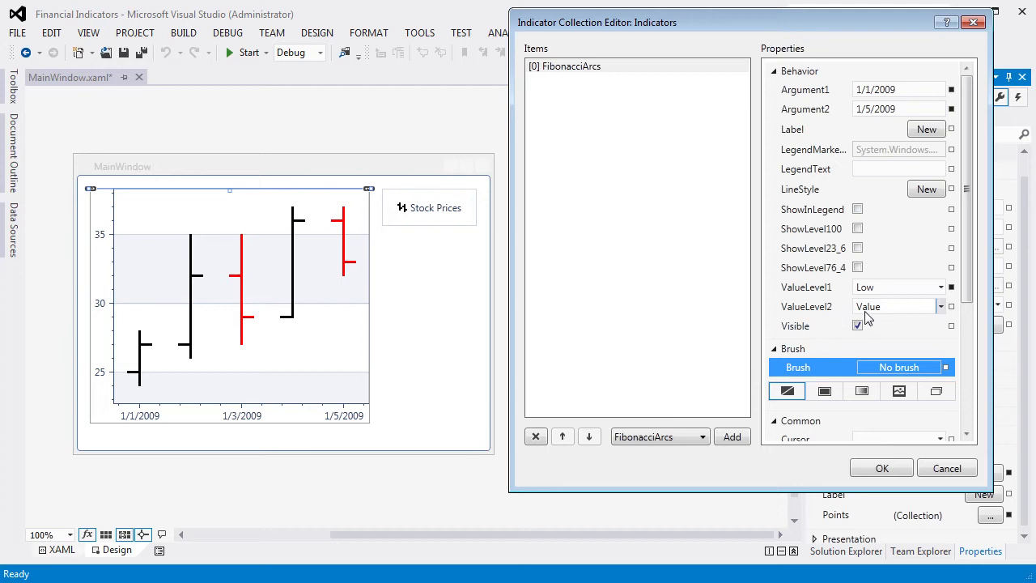
left_click(939, 306)
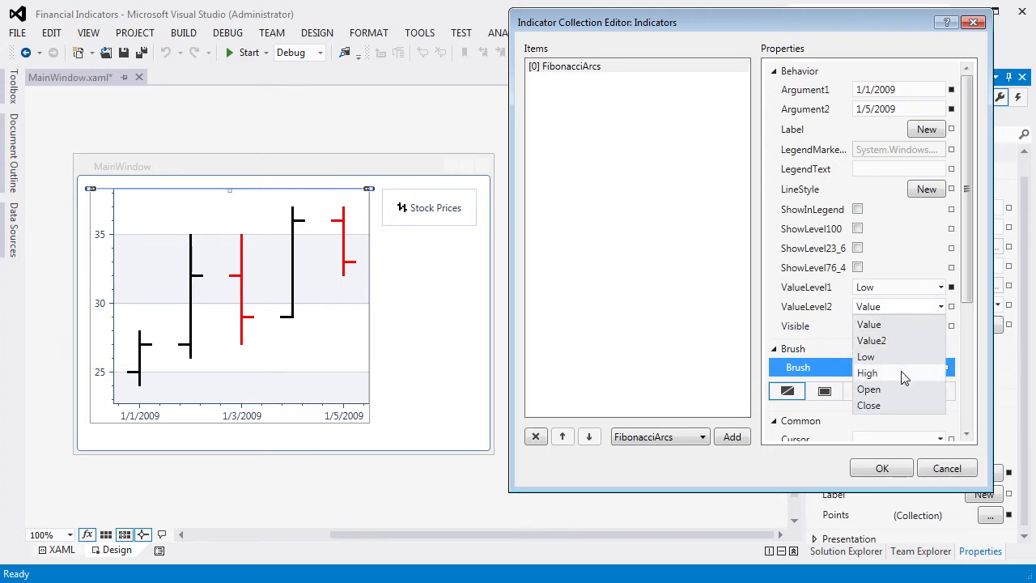
left_click(868, 373)
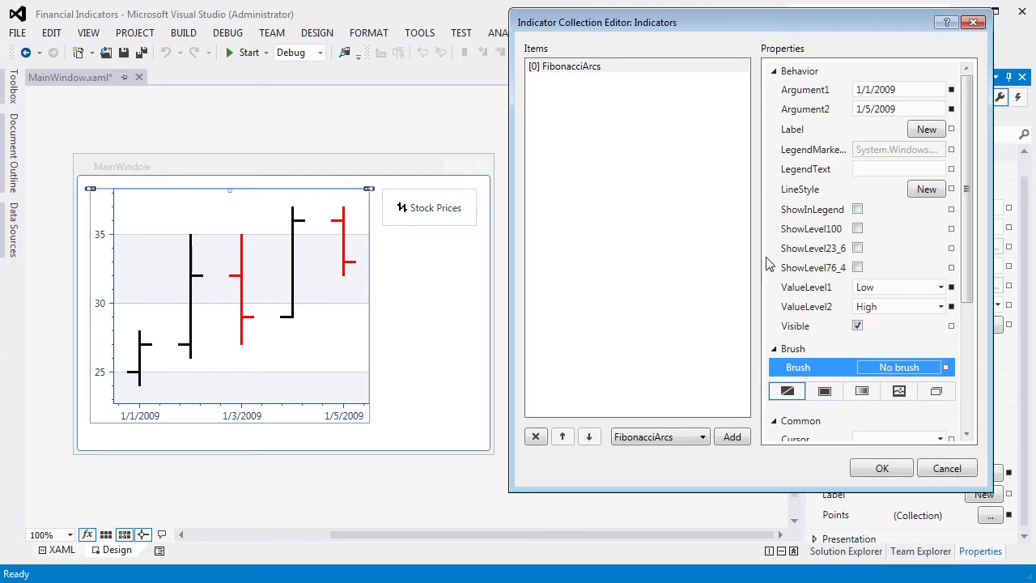
Enable the 23.6 and 76.4 Fibonacci levels so the arcs appear on the chart
left_click(859, 248)
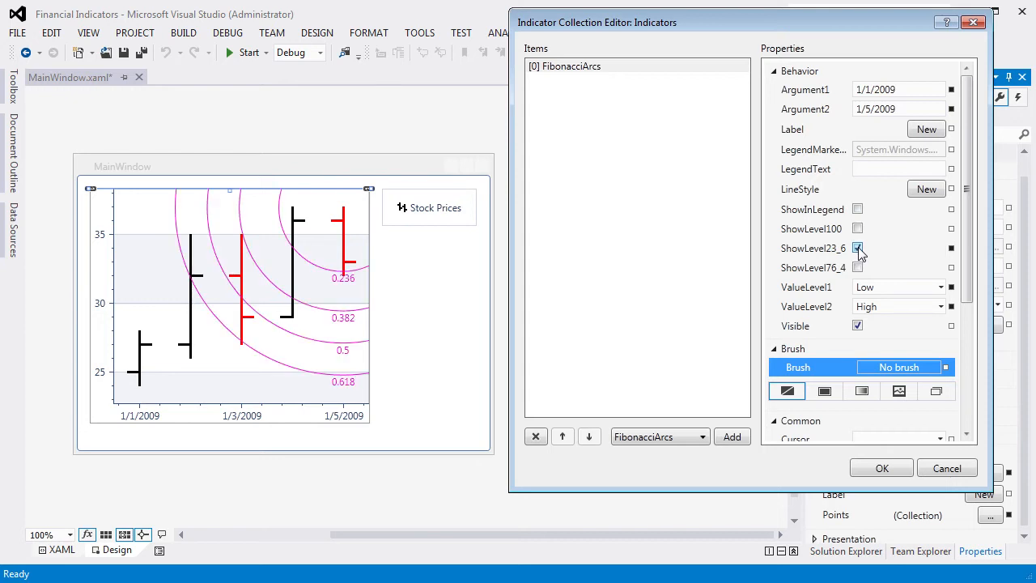
left_click(858, 248)
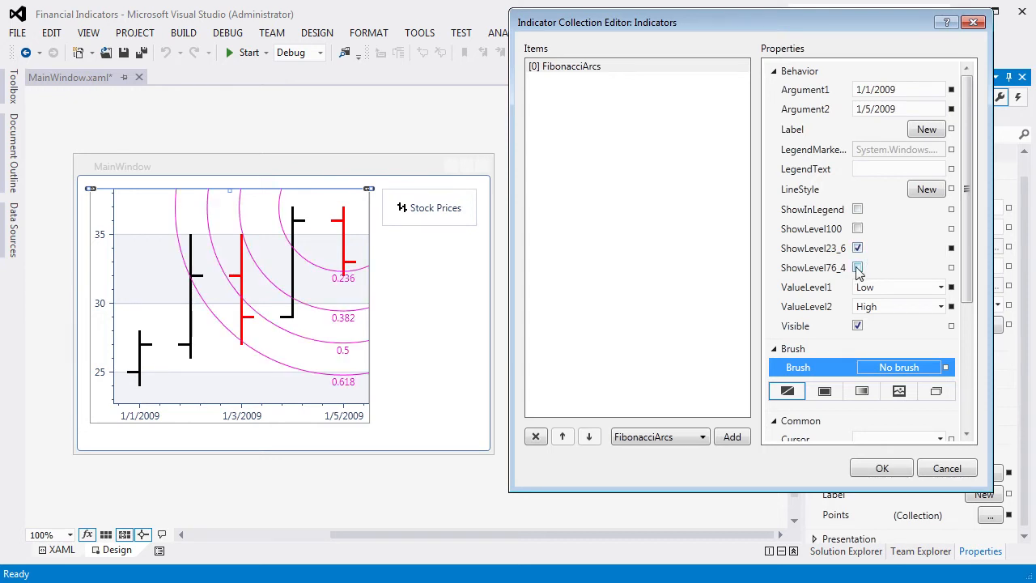
left_click(858, 267)
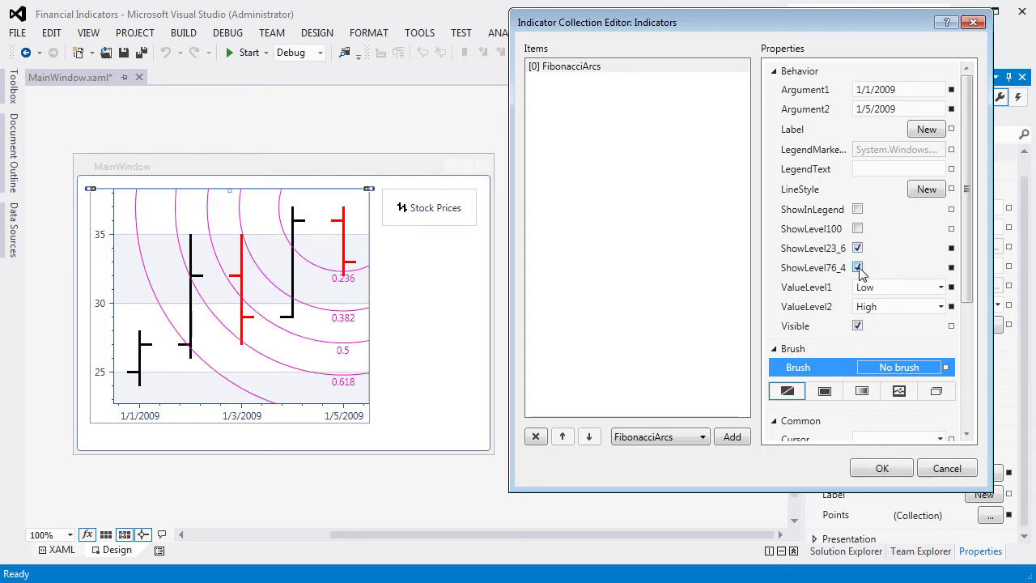
left_click(858, 267)
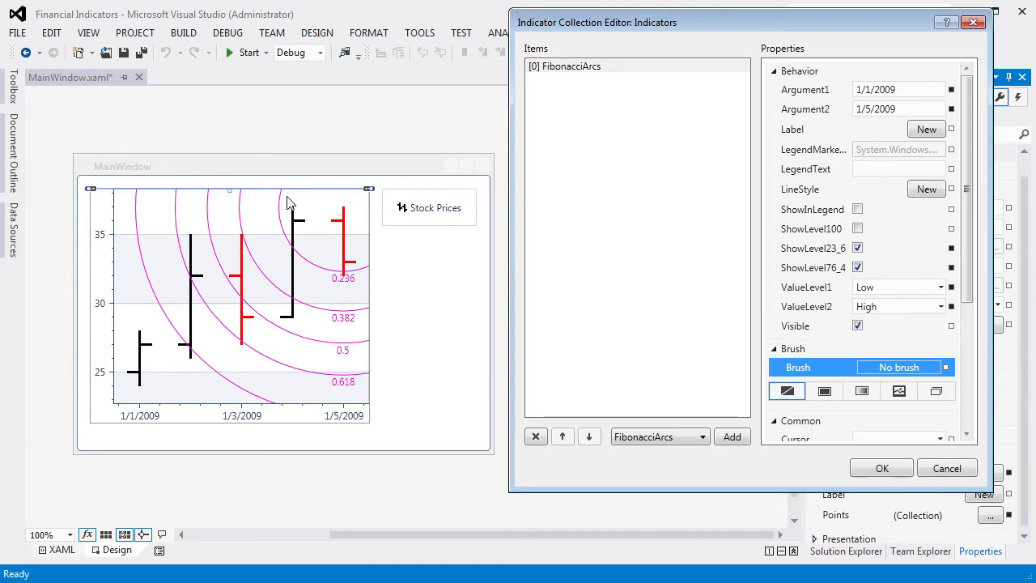
mouse_move(619, 429)
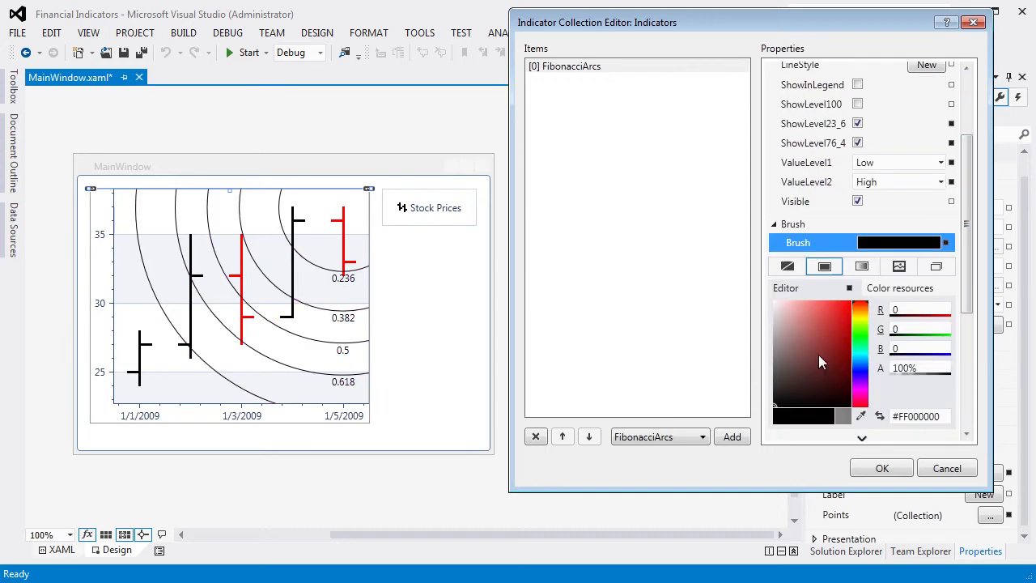
Give the Fibonacci arcs a solid red brush (#FFFF2222)
left_click(803, 316)
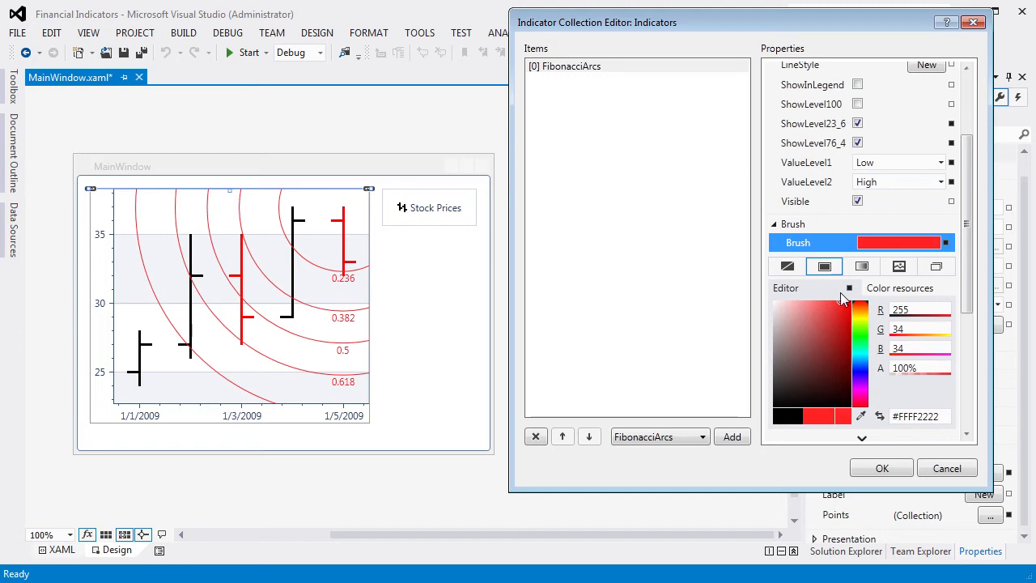
Set LegendText to FibonacciArcs and show the arcs in the chart legend
scroll("up", 3)
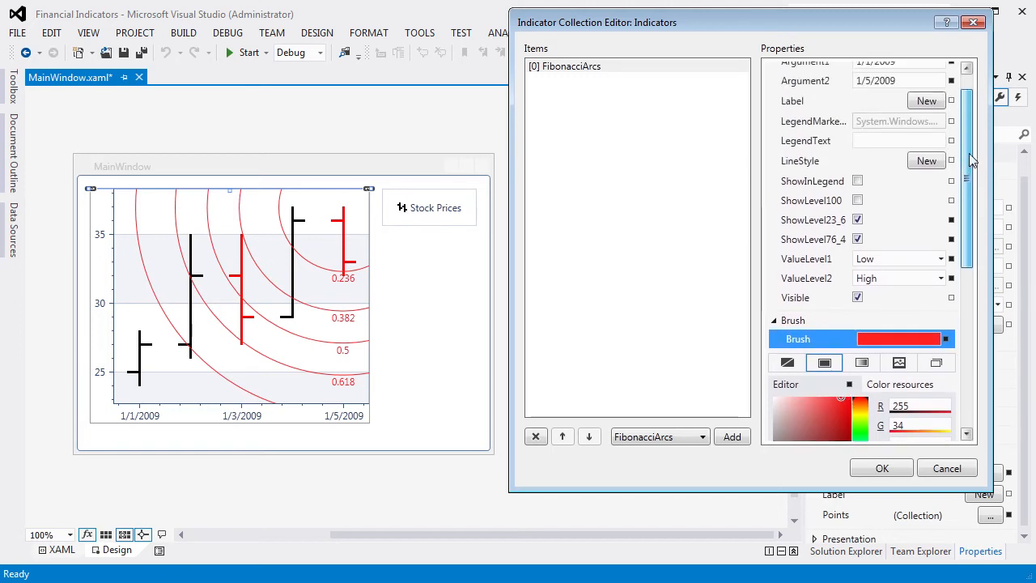
scroll("up", 3)
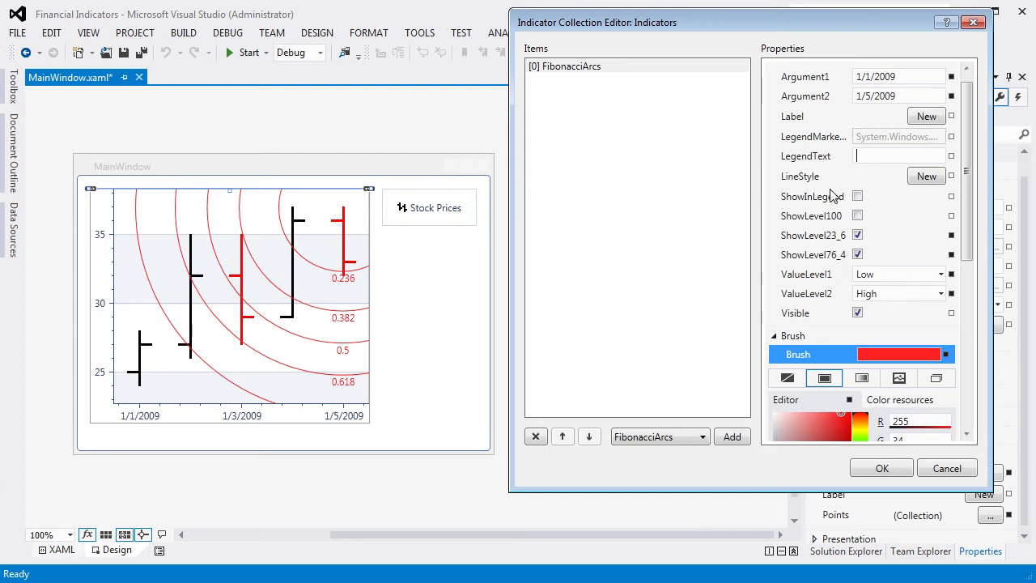
type("Fibo")
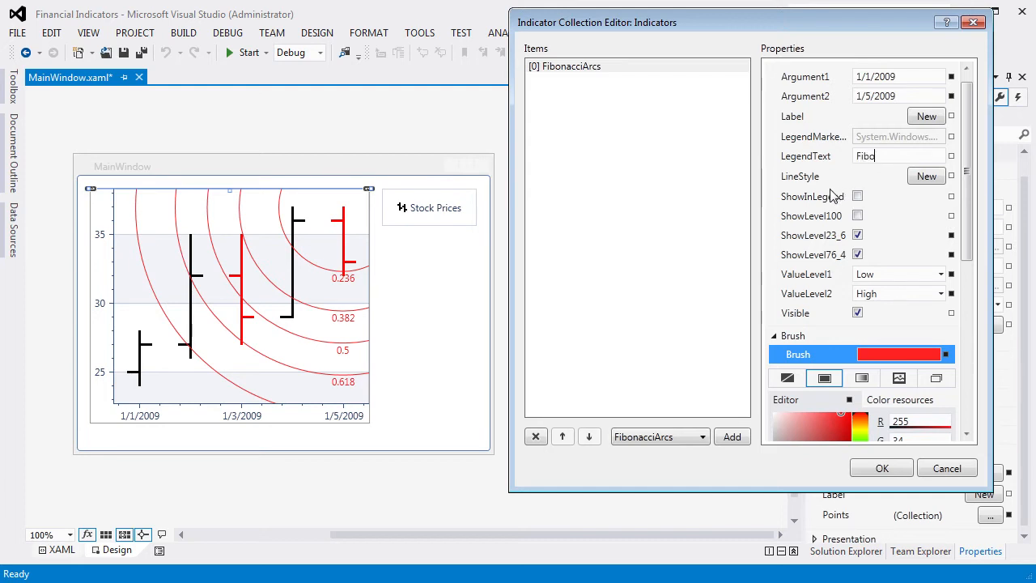
type("nacciArcs")
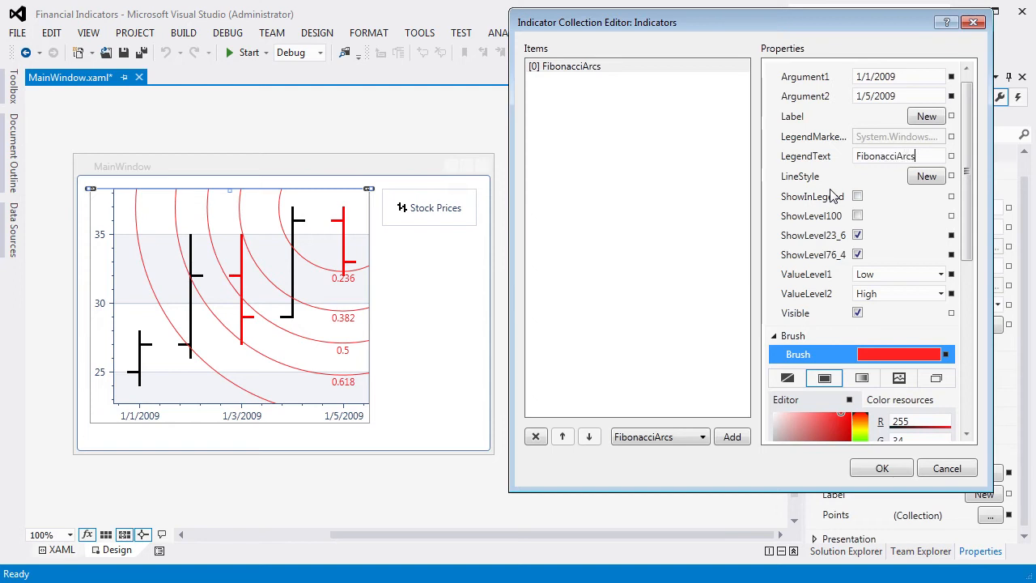
left_click(858, 197)
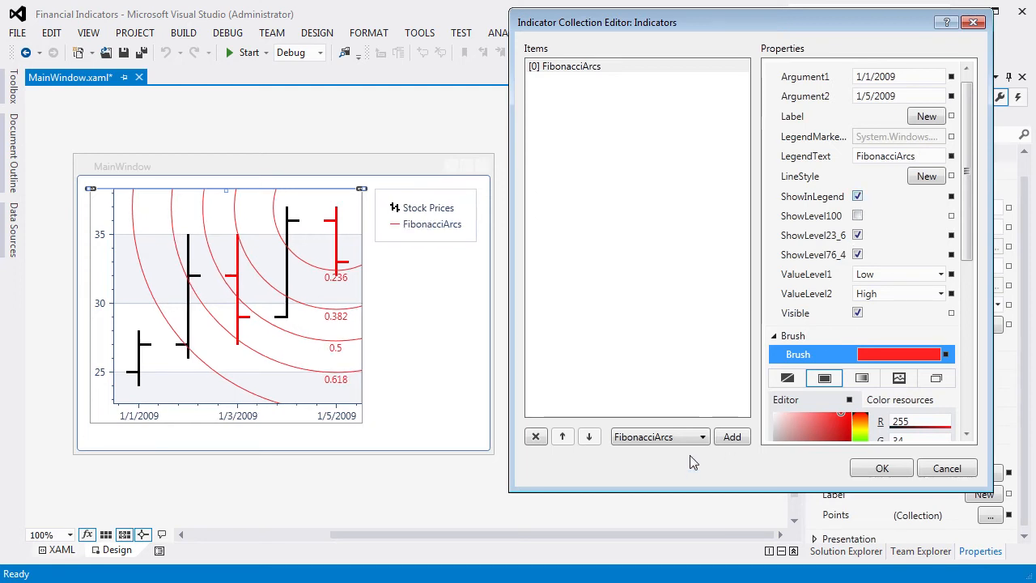
Add a FibonacciFans indicator to the stock series' collection
left_click(703, 437)
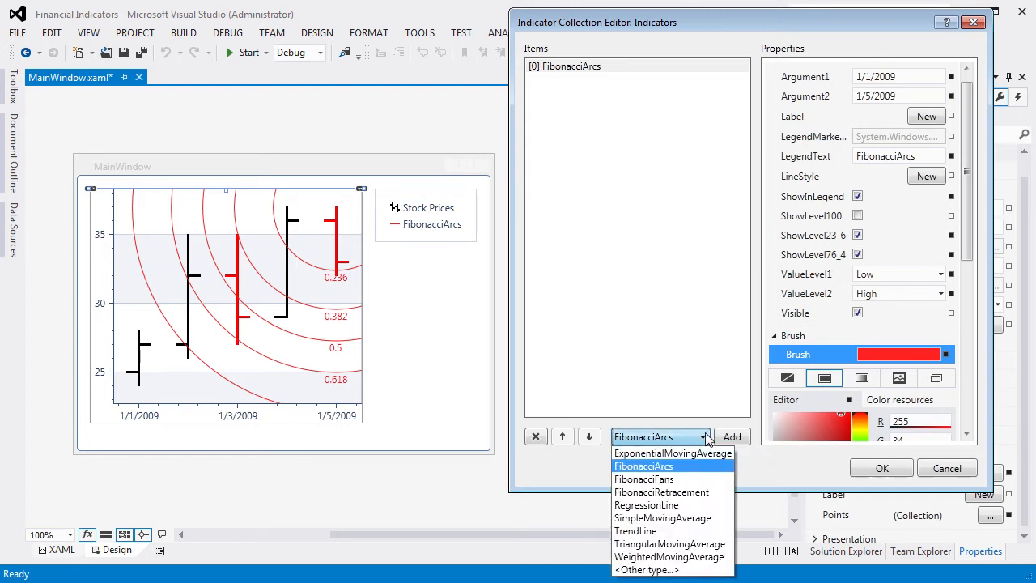
mouse_move(693, 480)
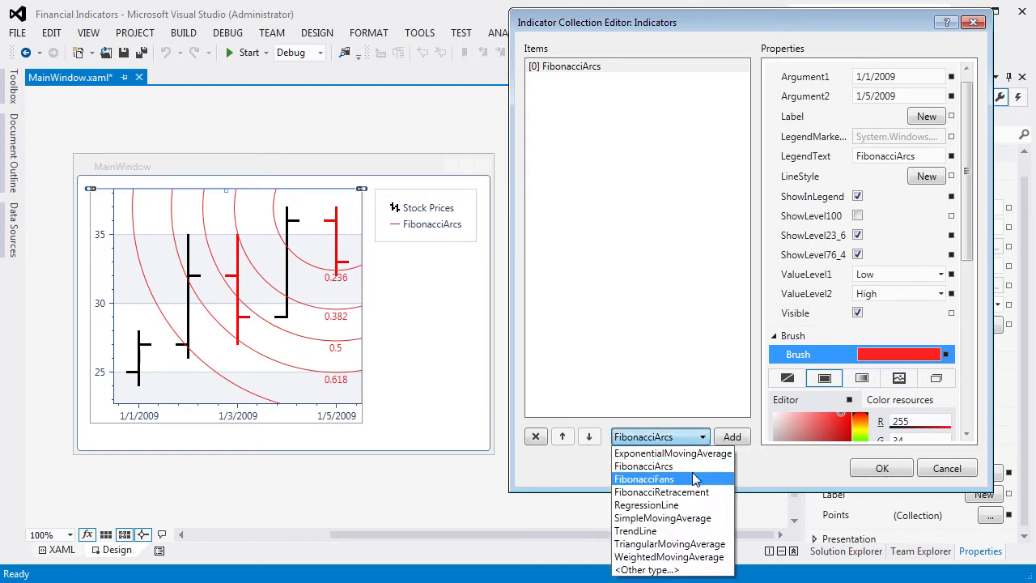
left_click(644, 479)
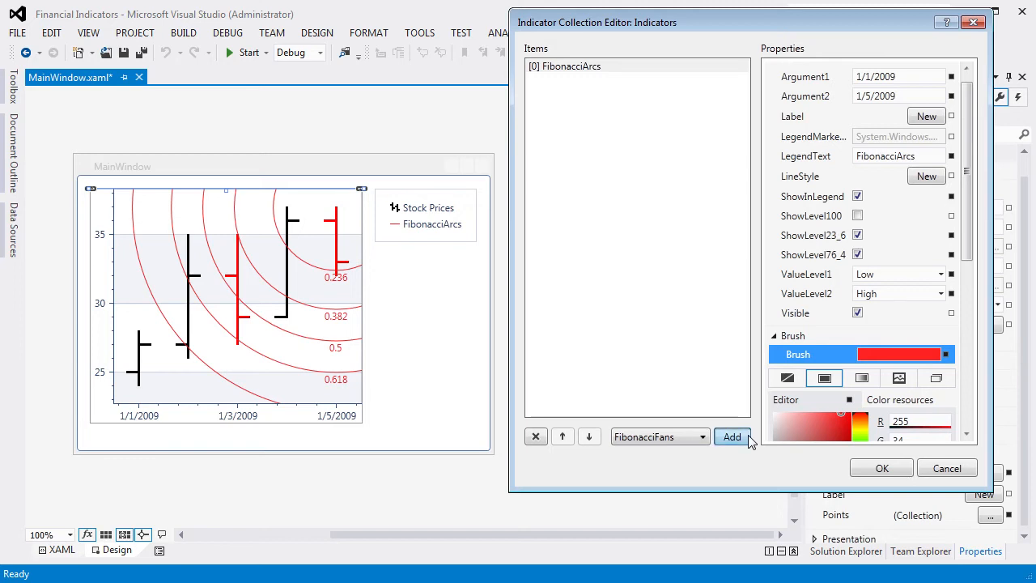
left_click(732, 437)
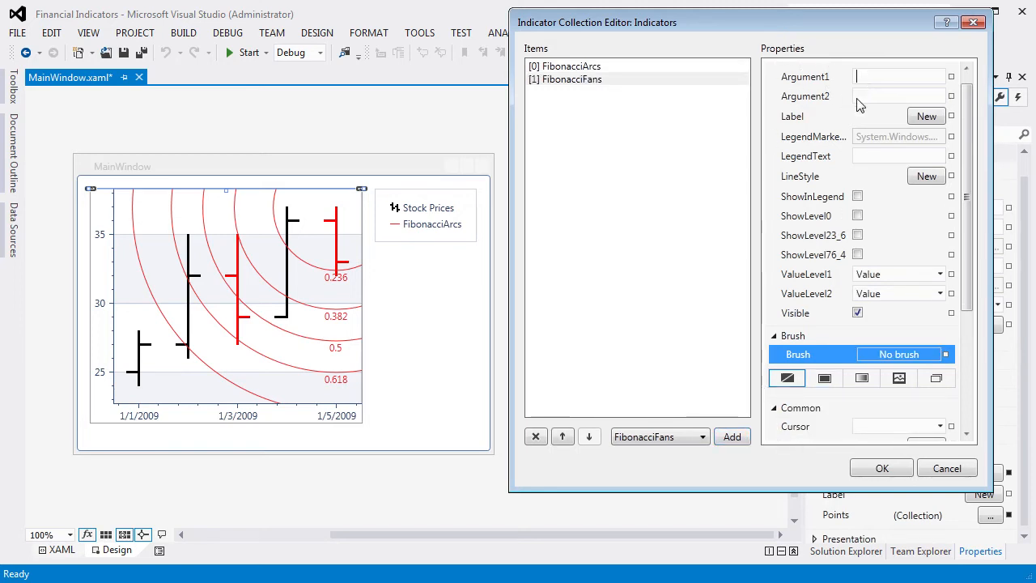
Enter the fans' arguments as 1/1/2009 and 1/5/2009
type("1/1/")
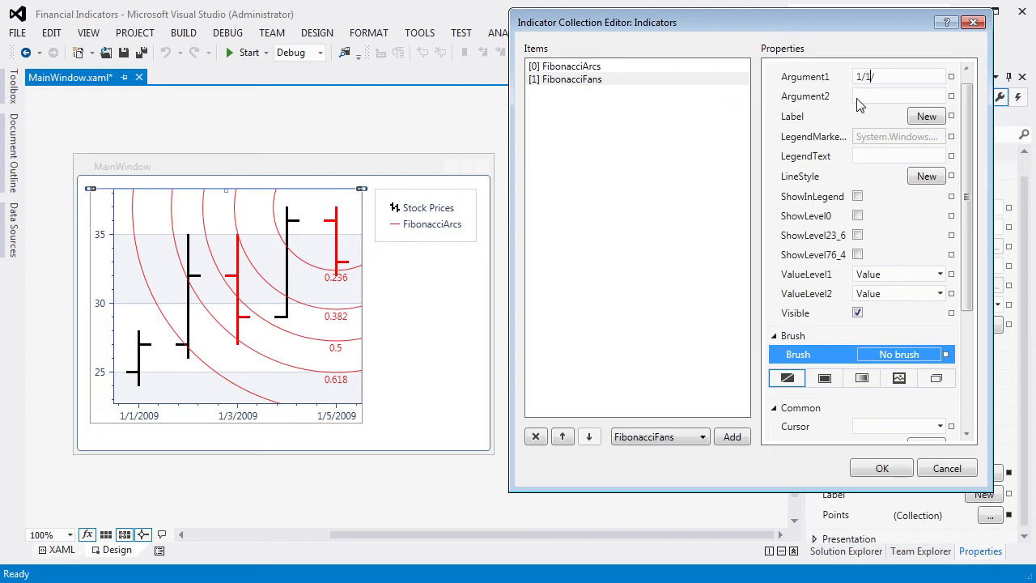
type("2009")
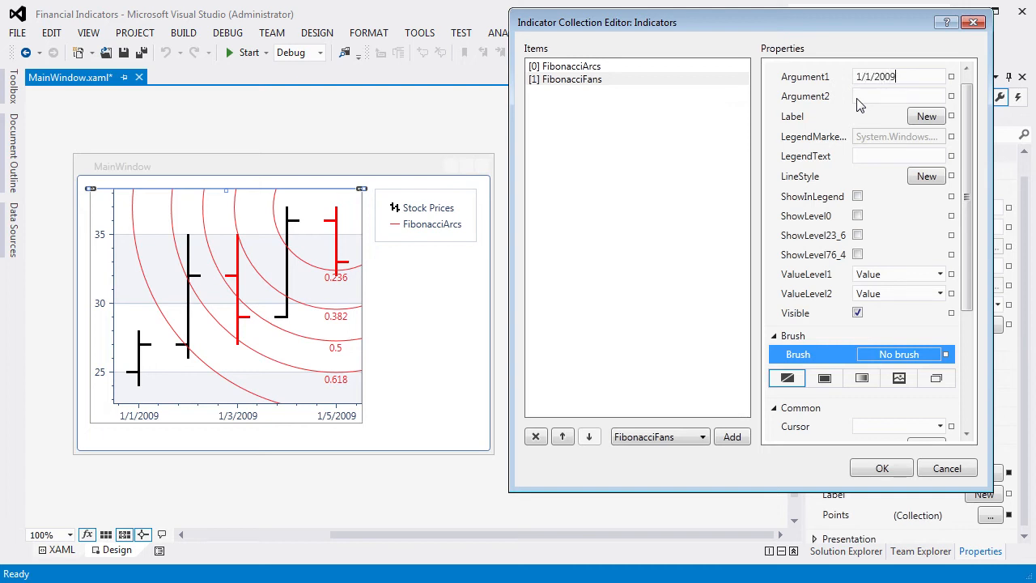
mouse_move(875, 128)
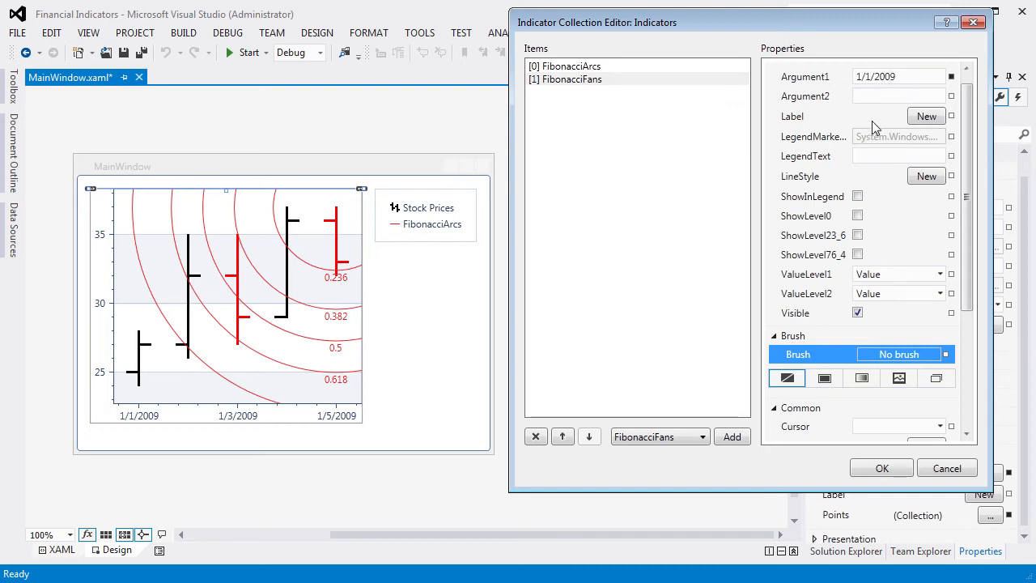
type("1/5/")
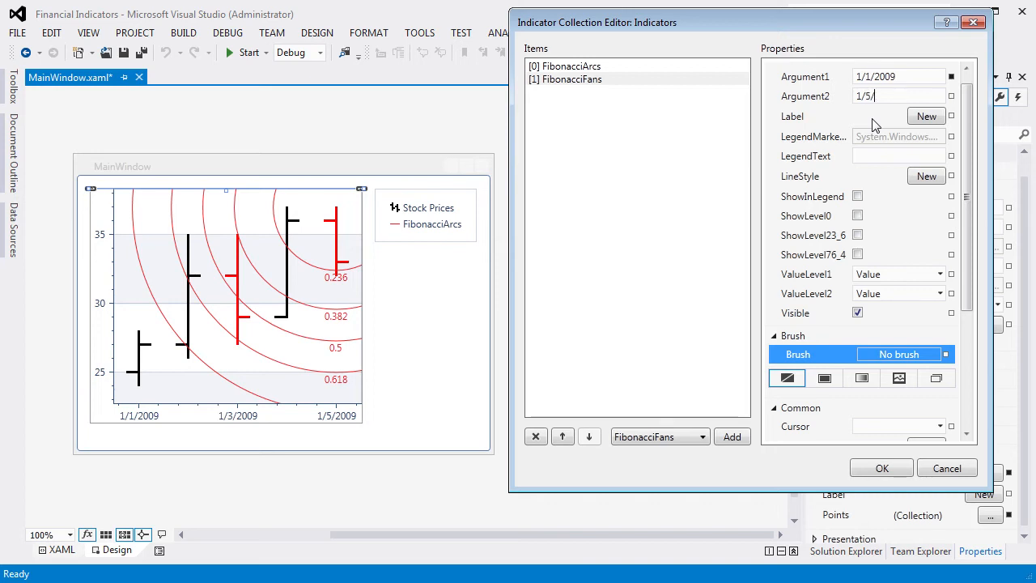
type("2009")
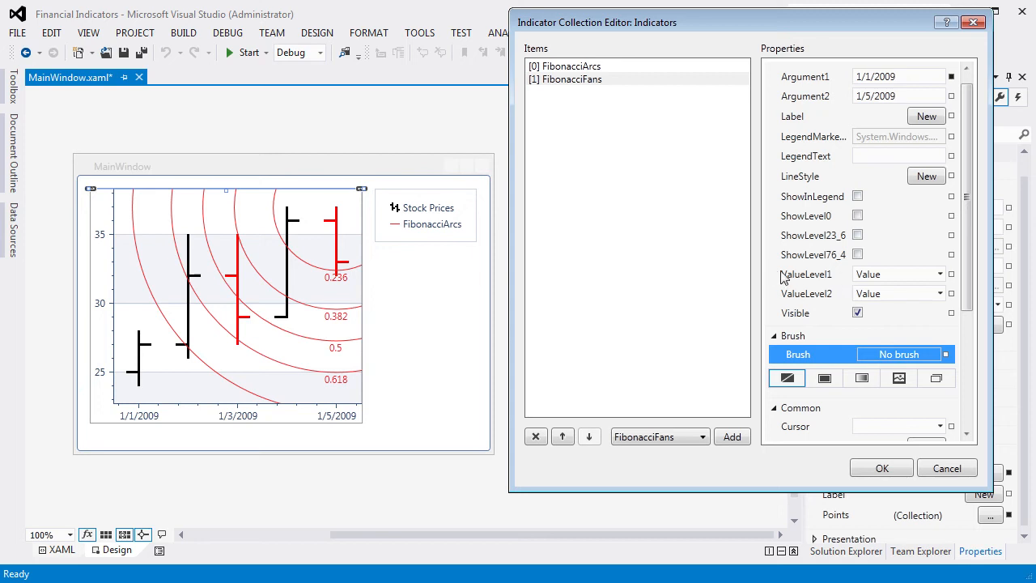
Base the fans' ValueLevel1 on Open and ValueLevel2 on Close
left_click(939, 293)
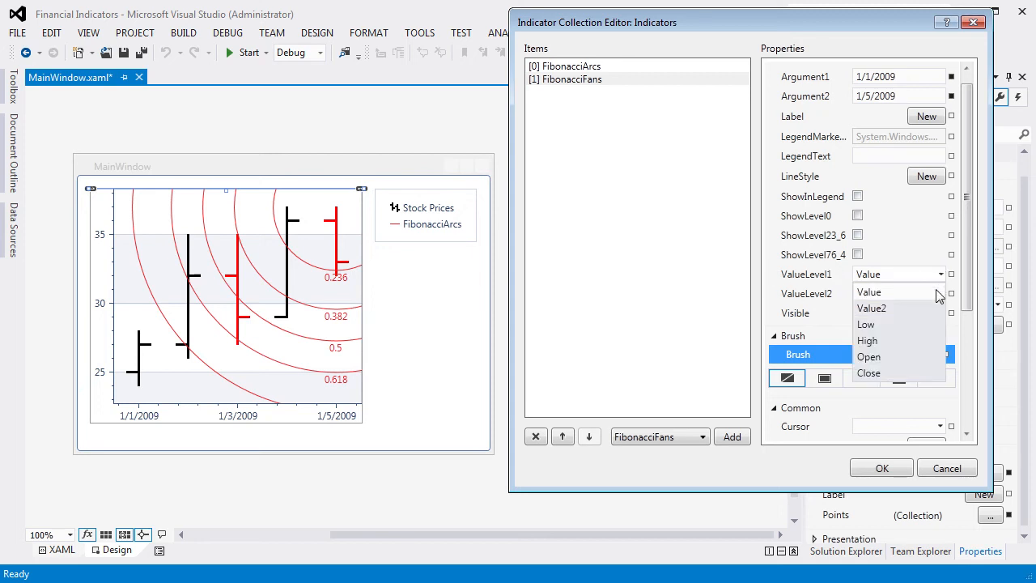
left_click(868, 356)
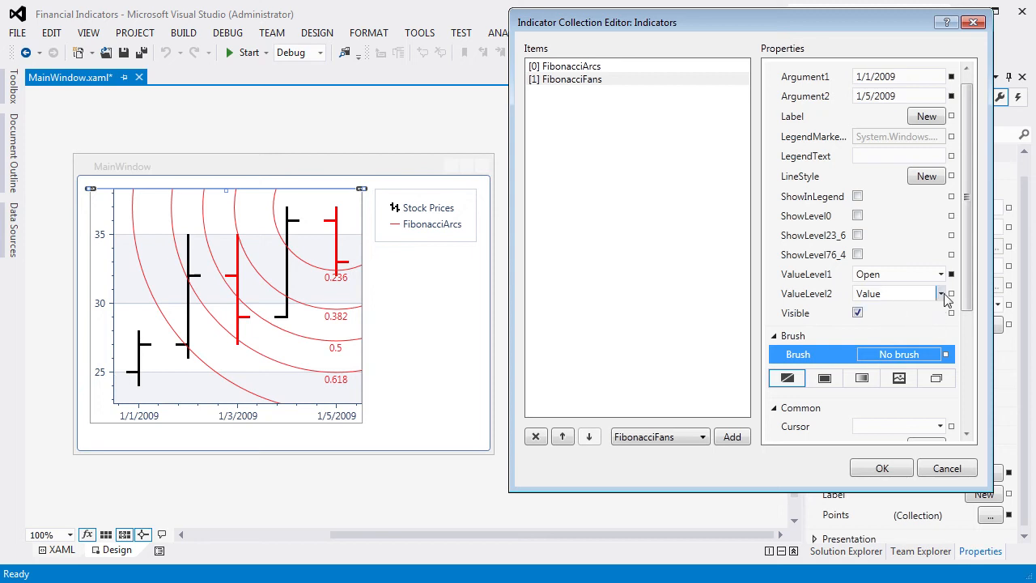
left_click(950, 293)
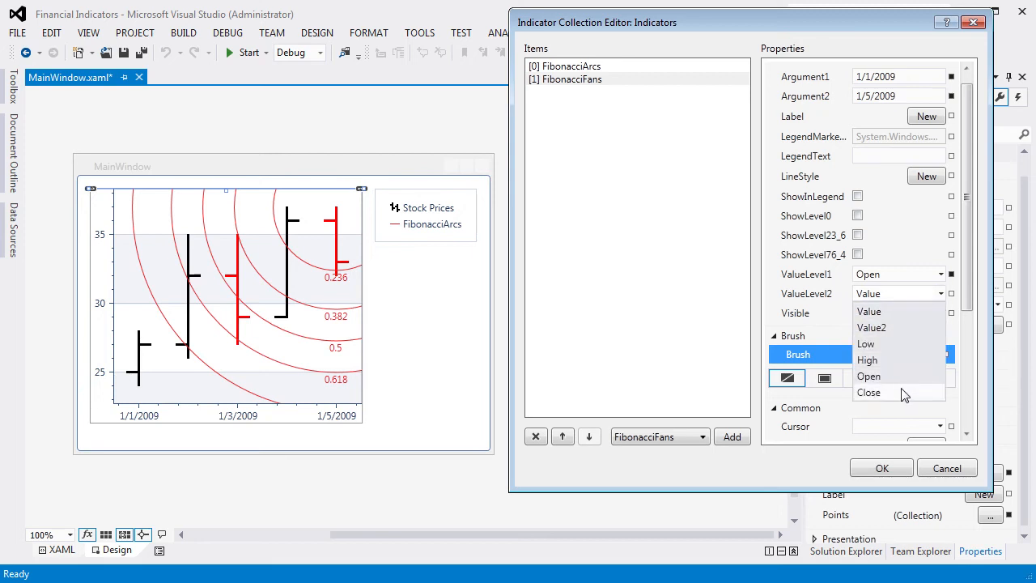
left_click(868, 393)
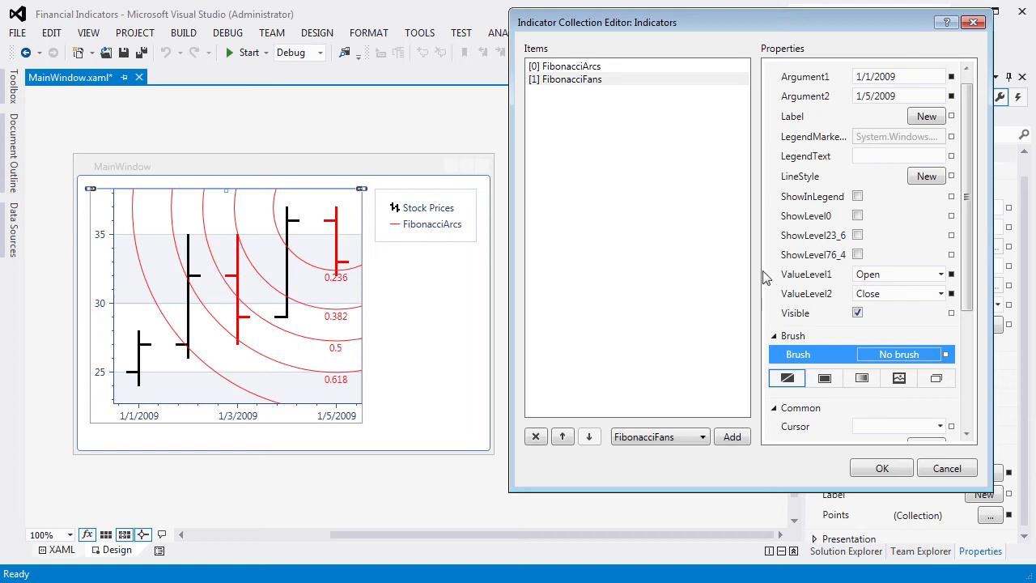
mouse_move(825, 243)
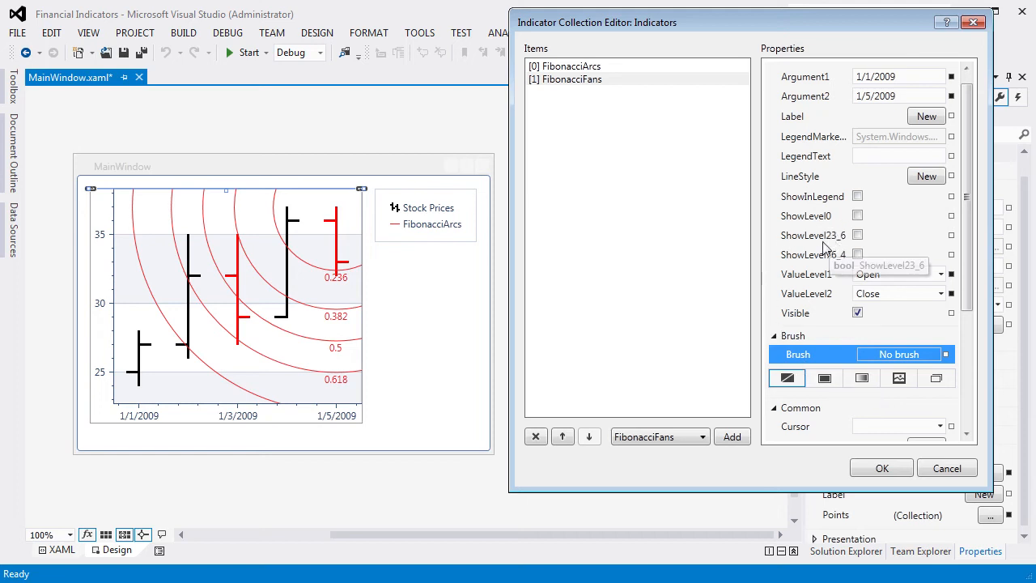
Enable the 23.6 and 76.4 fan levels so the fan lines appear on the chart
left_click(858, 235)
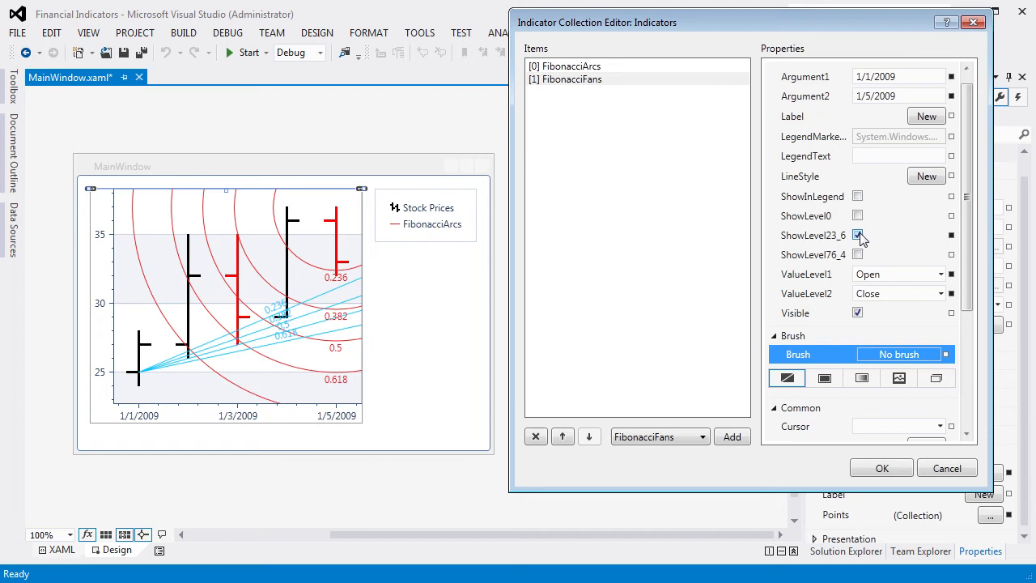
left_click(858, 235)
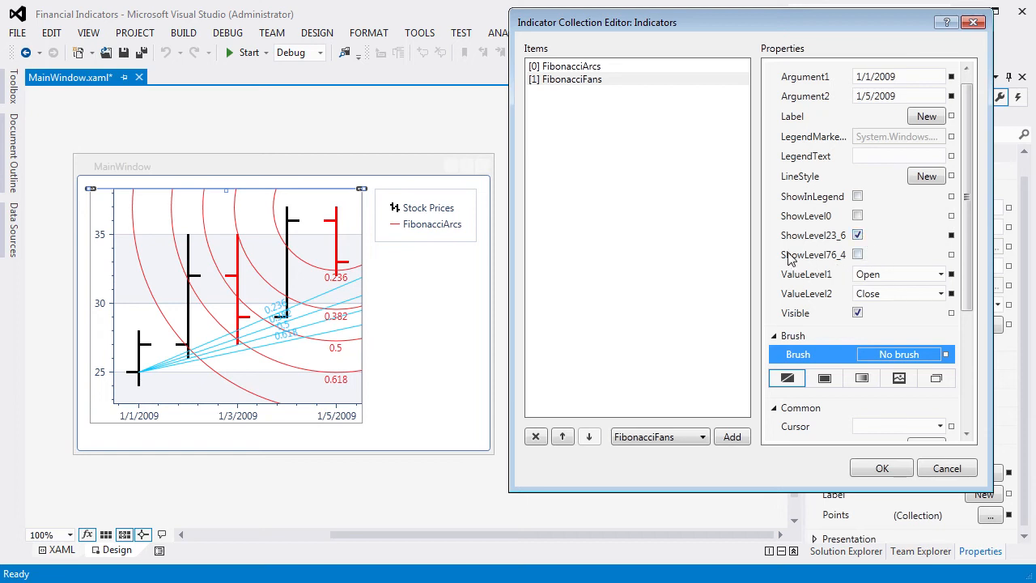
left_click(858, 254)
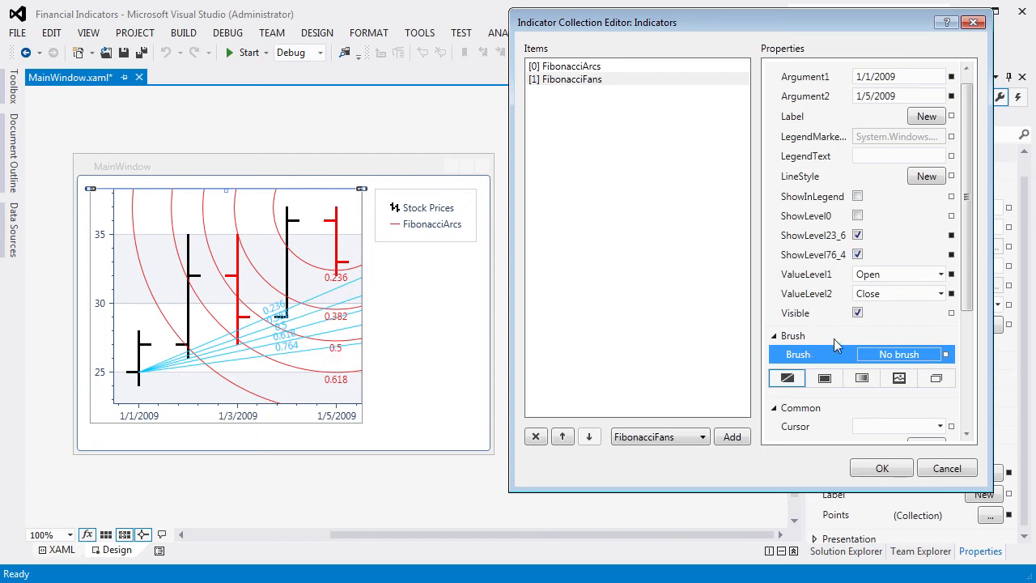
mouse_move(826, 379)
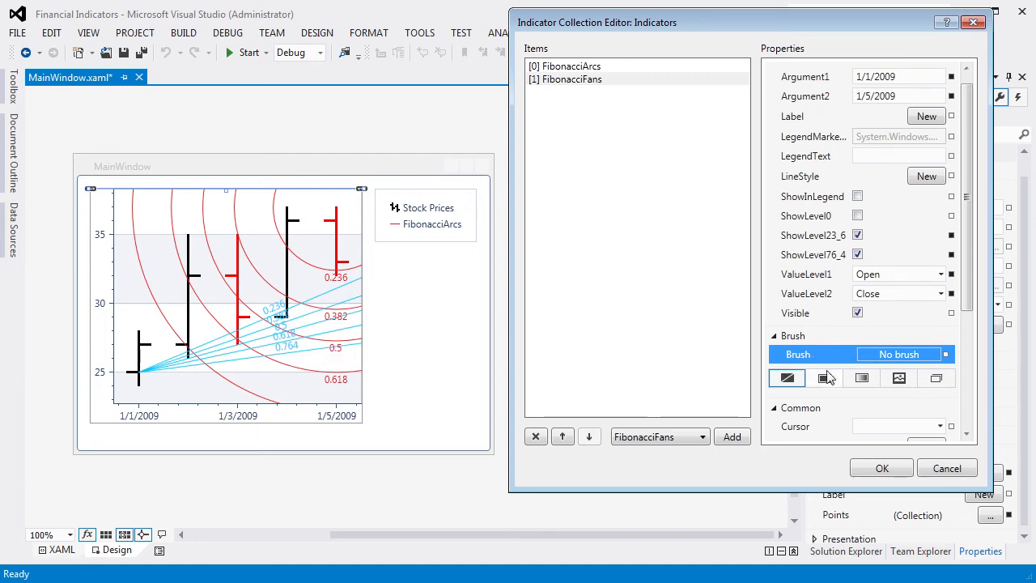
Give the fan lines a solid dark brush and LegendText FibonacciFans
left_click(824, 379)
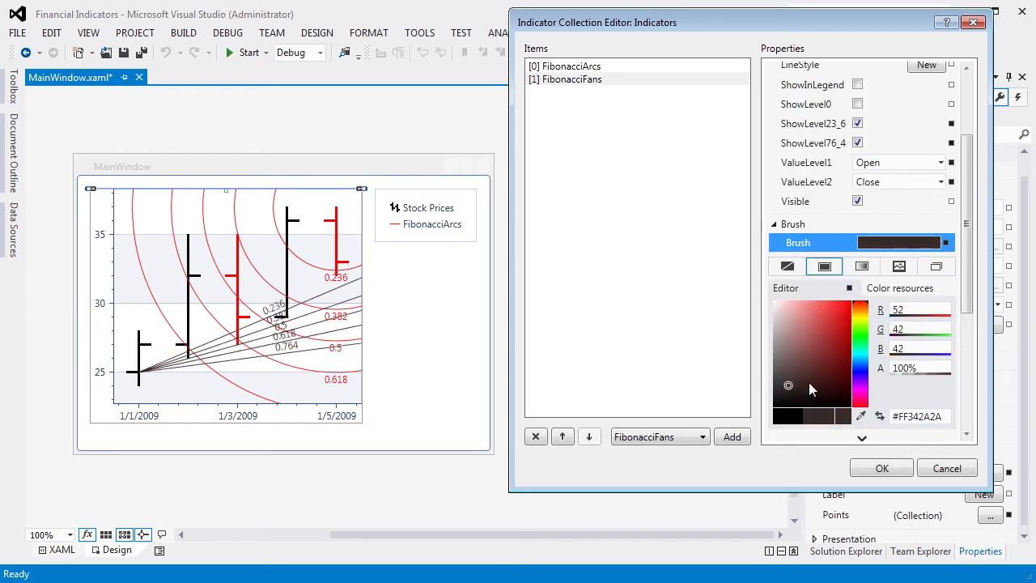
scroll("up", 3)
type("F")
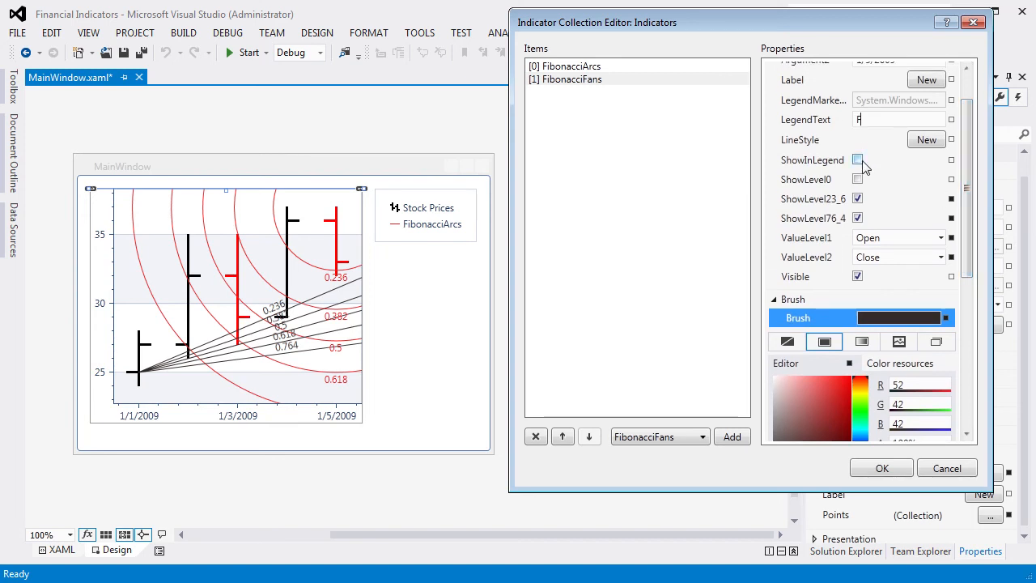
type("ibo")
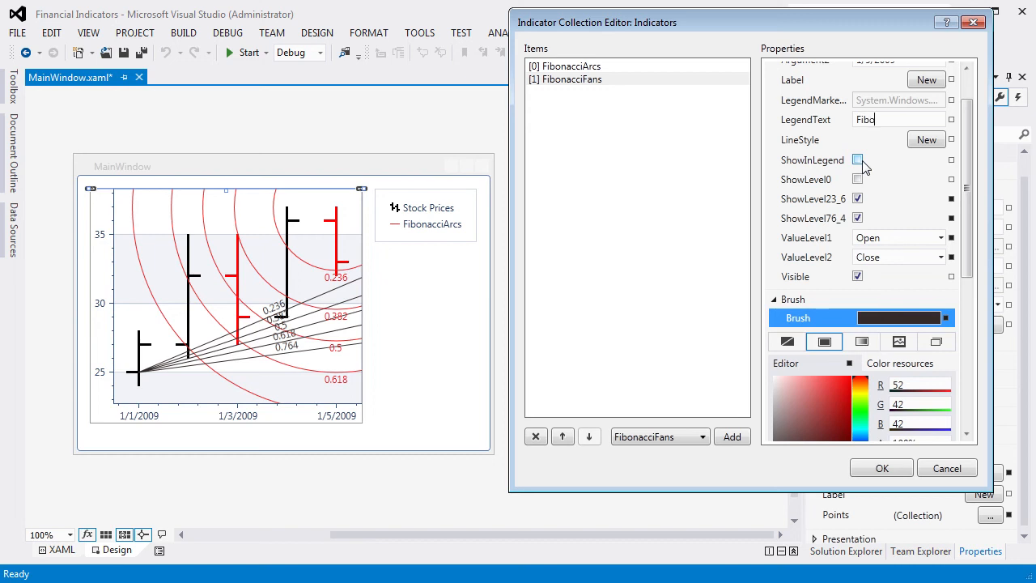
type("nacciFans")
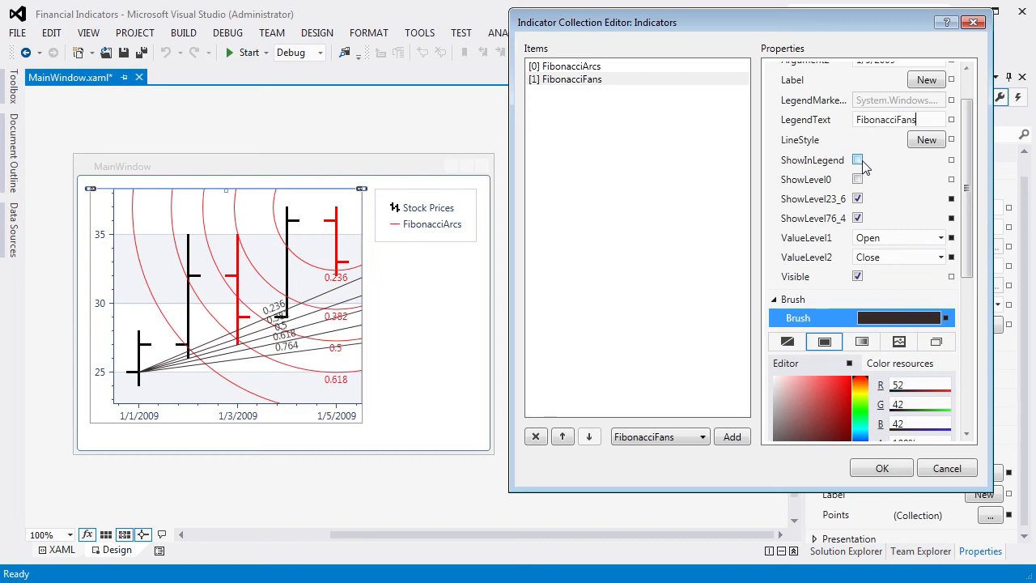
Show the fans in the legend and confirm the editor with OK
left_click(858, 160)
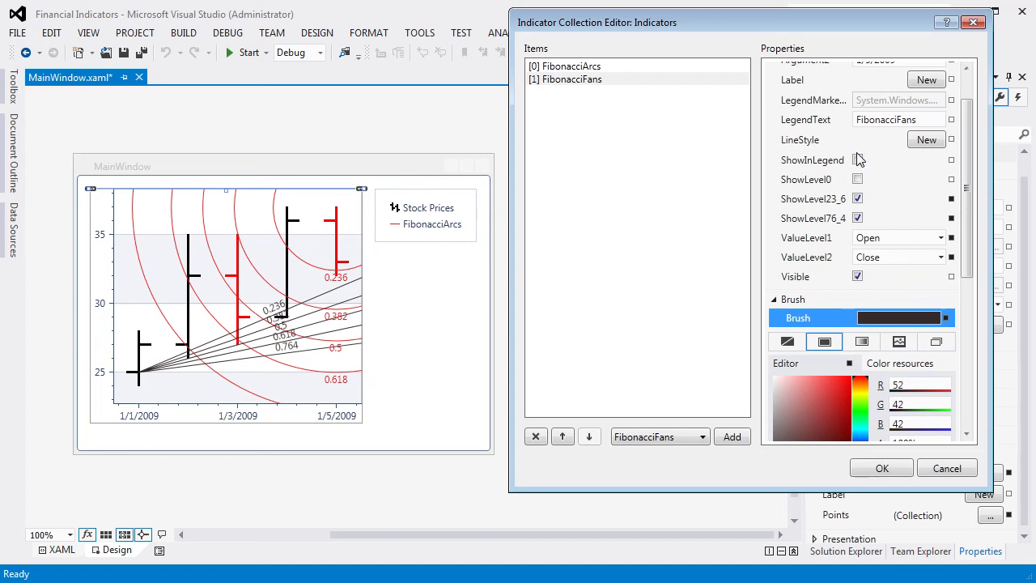
left_click(858, 160)
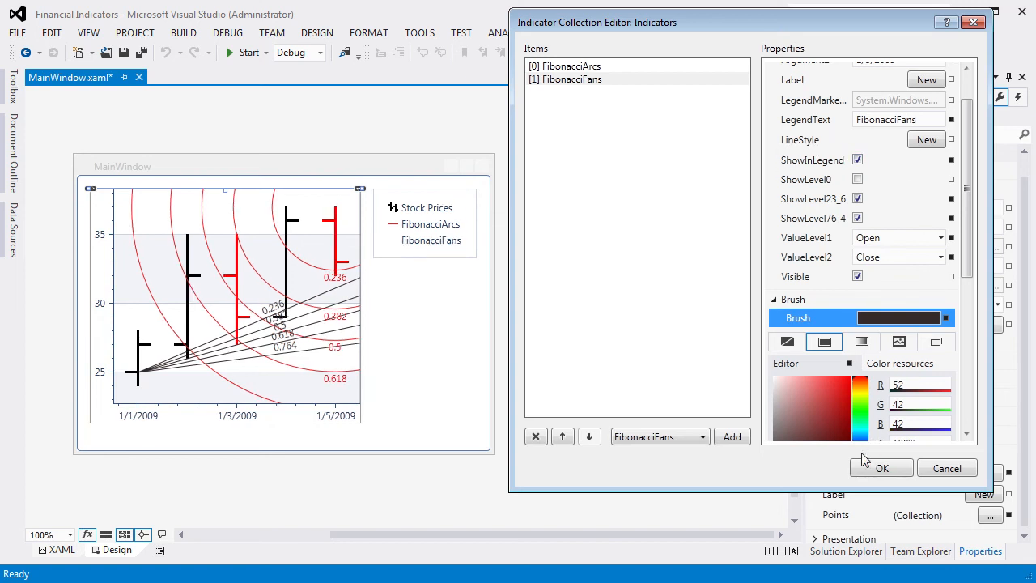
left_click(880, 468)
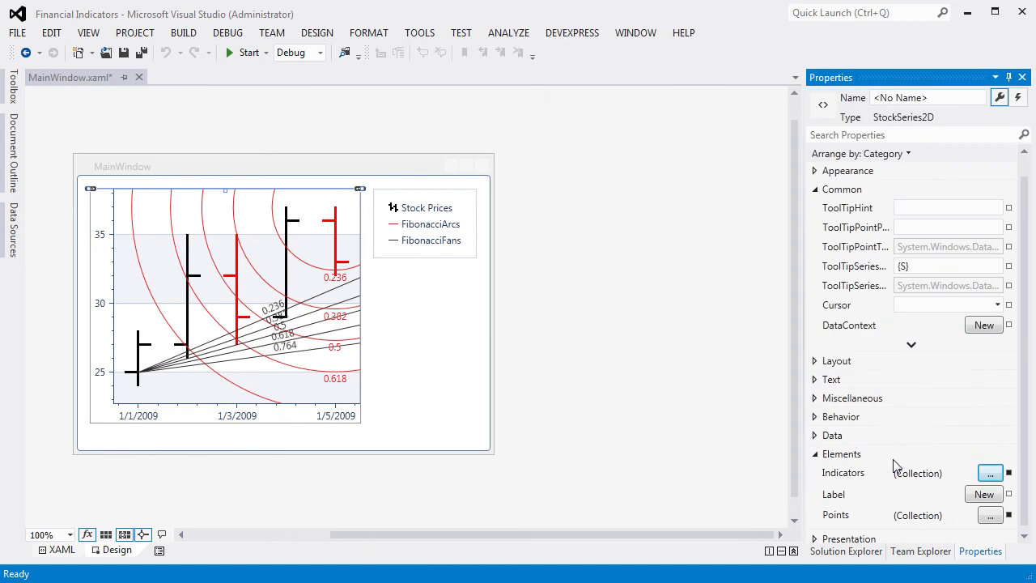
Build and run the application to show the chart with both indicators and legend entries
left_click(246, 52)
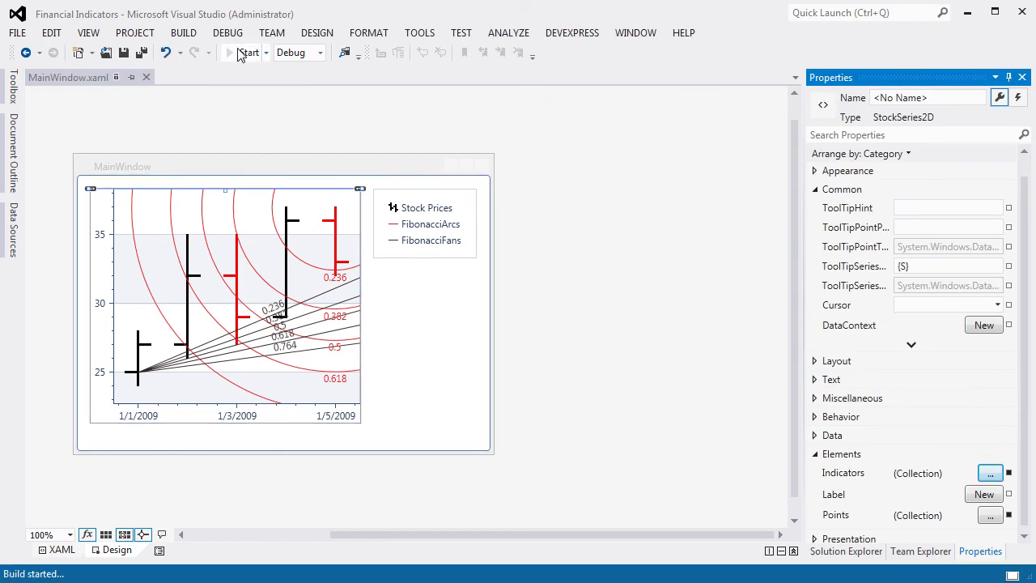
left_click(248, 52)
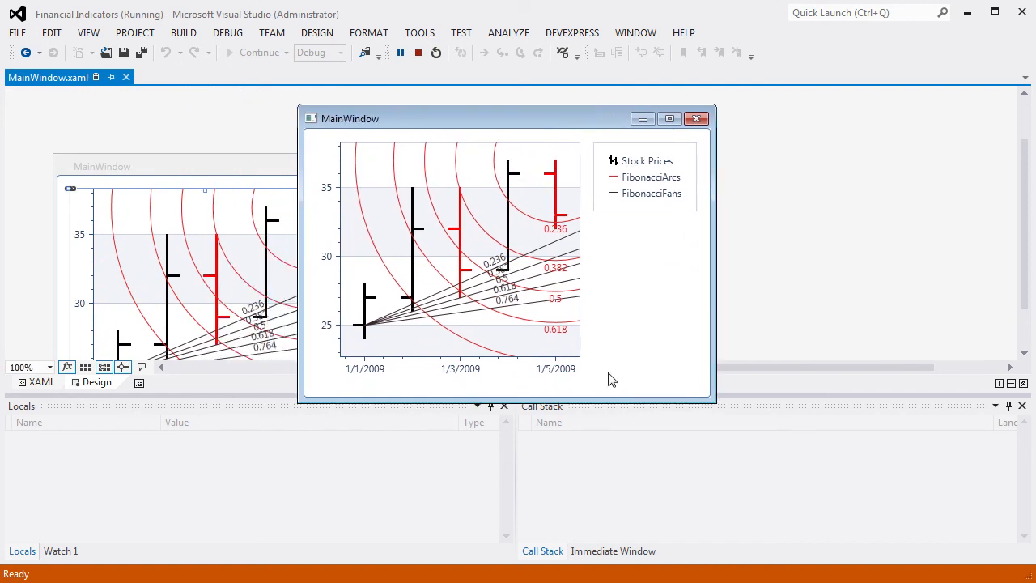
mouse_move(505, 209)
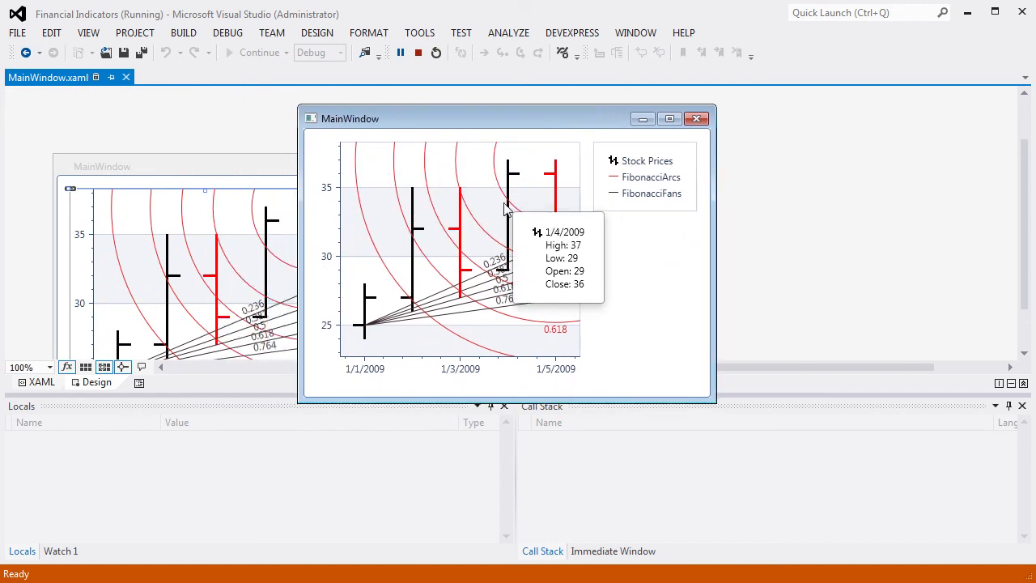
mouse_move(550, 292)
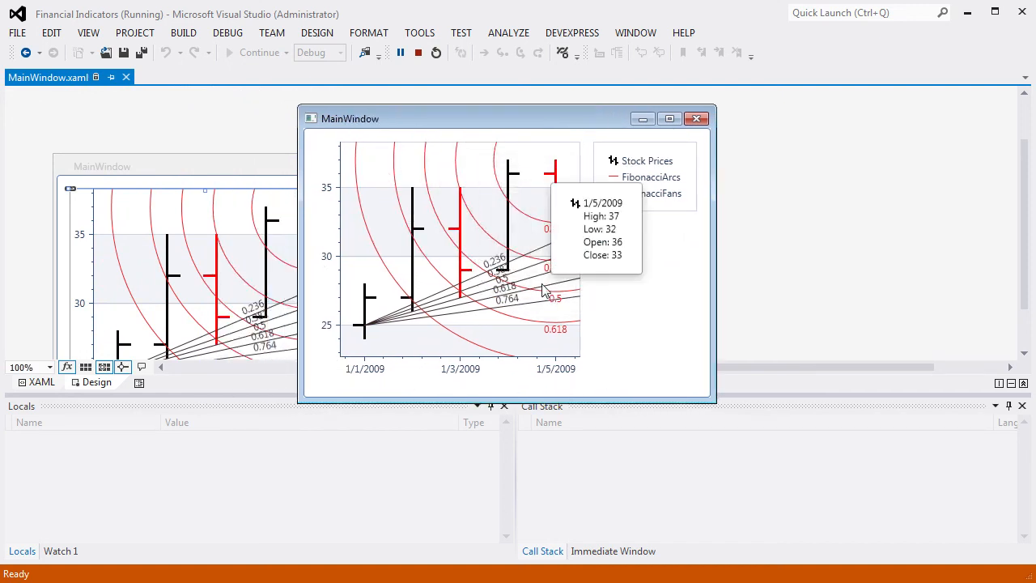
mouse_move(641, 243)
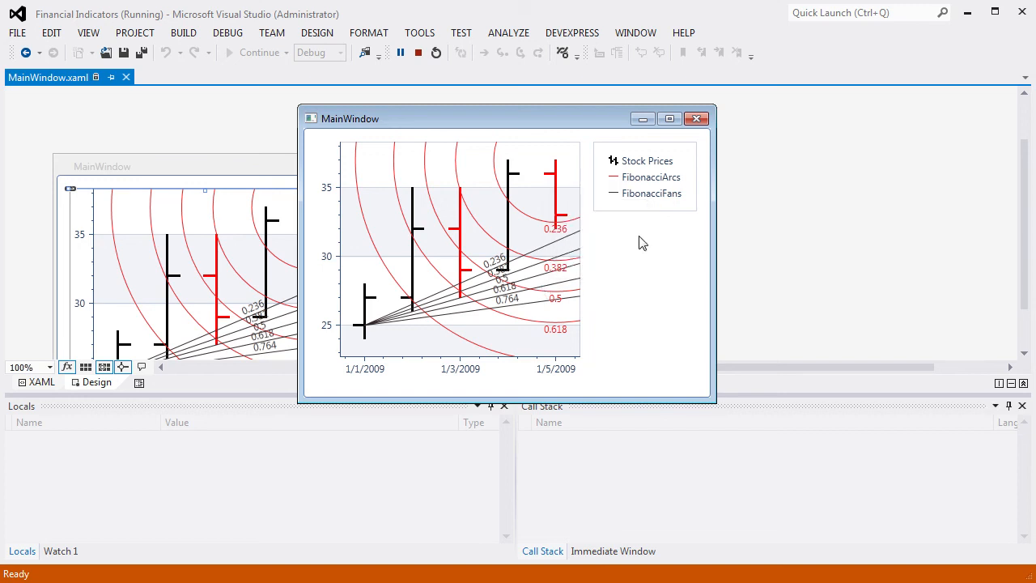